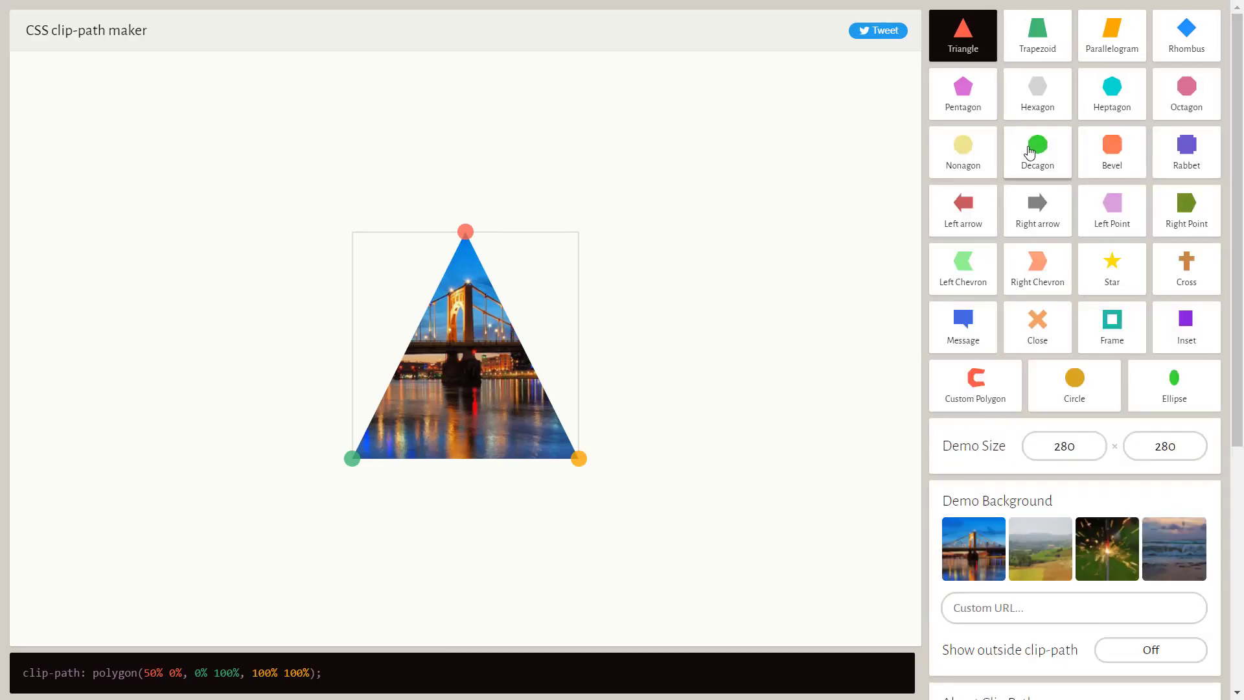
mouse_move(1111, 35)
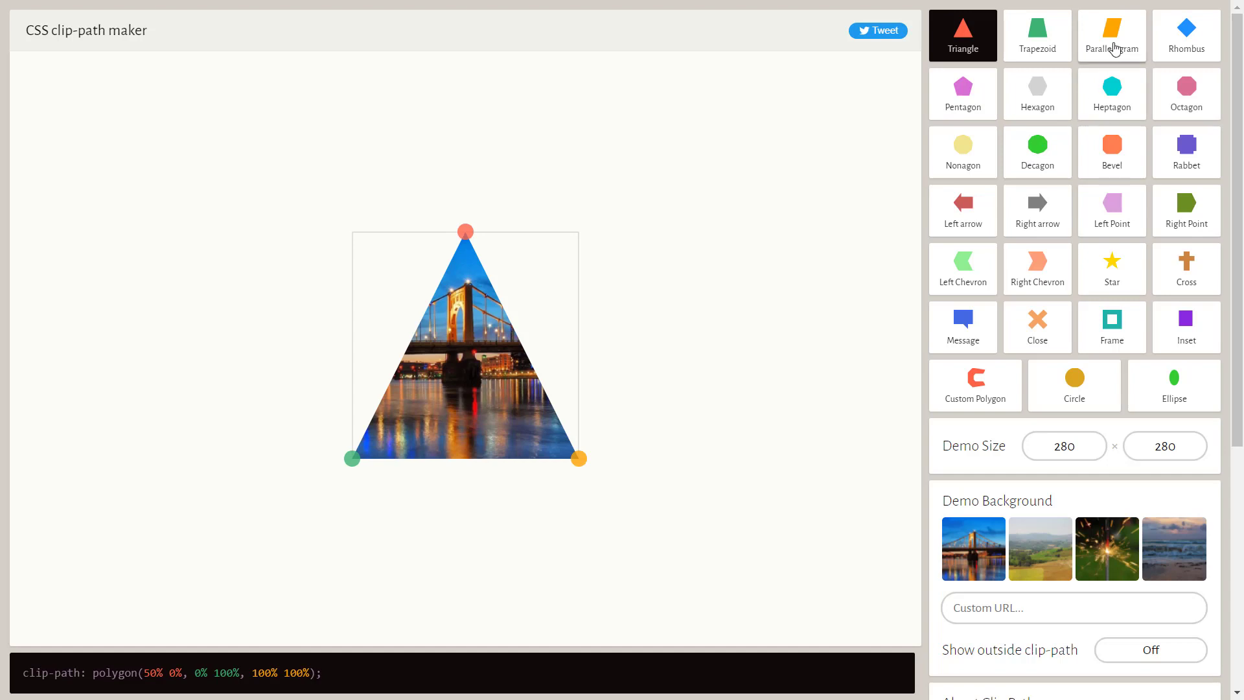
Step: Bring up the Slanted div pen and place the cursor on its clip-path polygon rule
click(1112, 35)
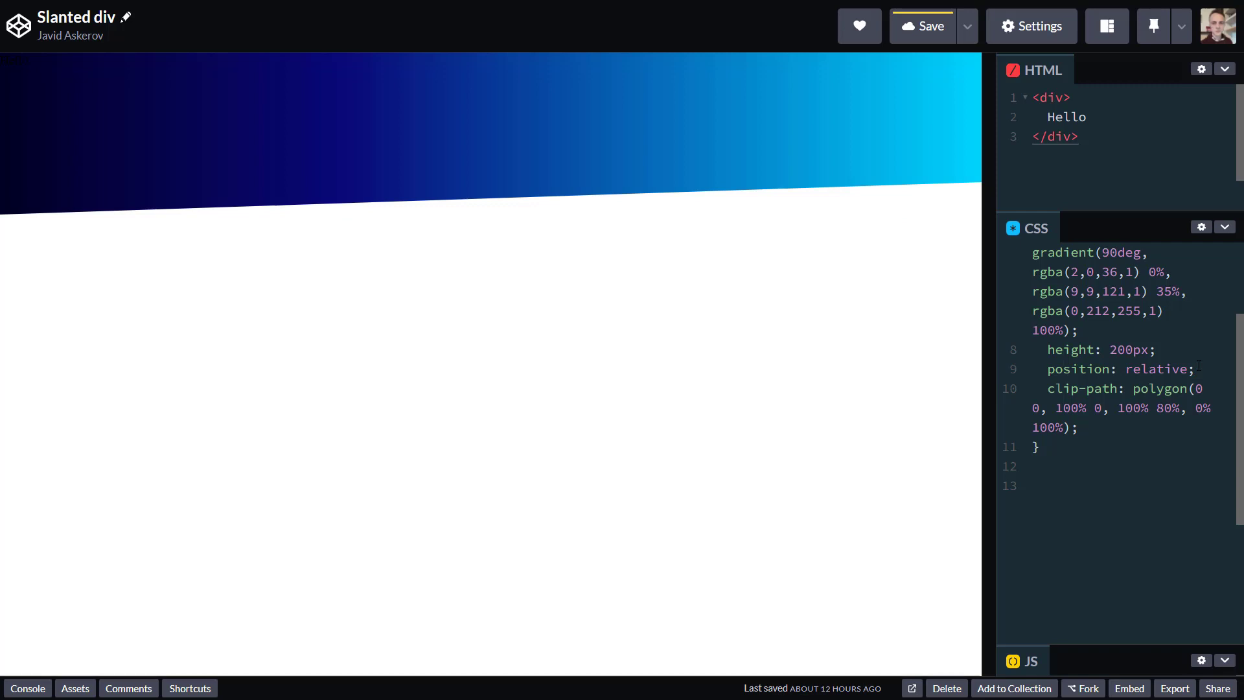
click(1079, 426)
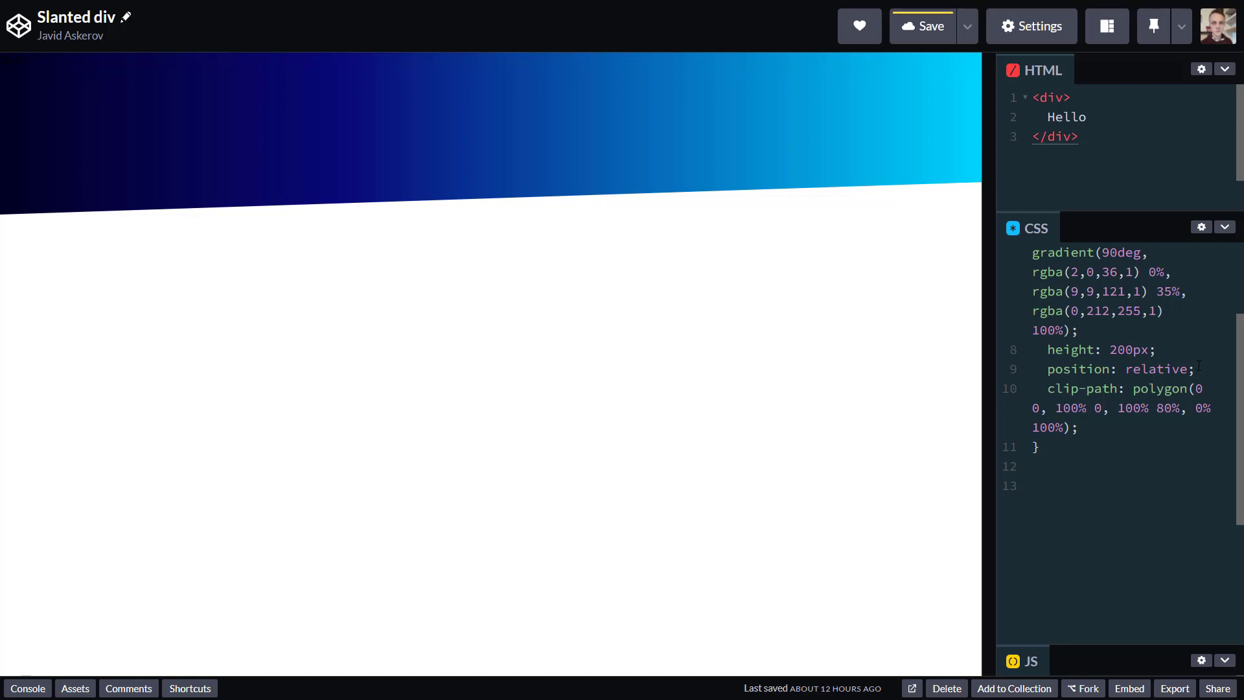
Step: Comment out the clip-path polygon declaration so the gradient div returns to a full rectangle
click(1076, 426)
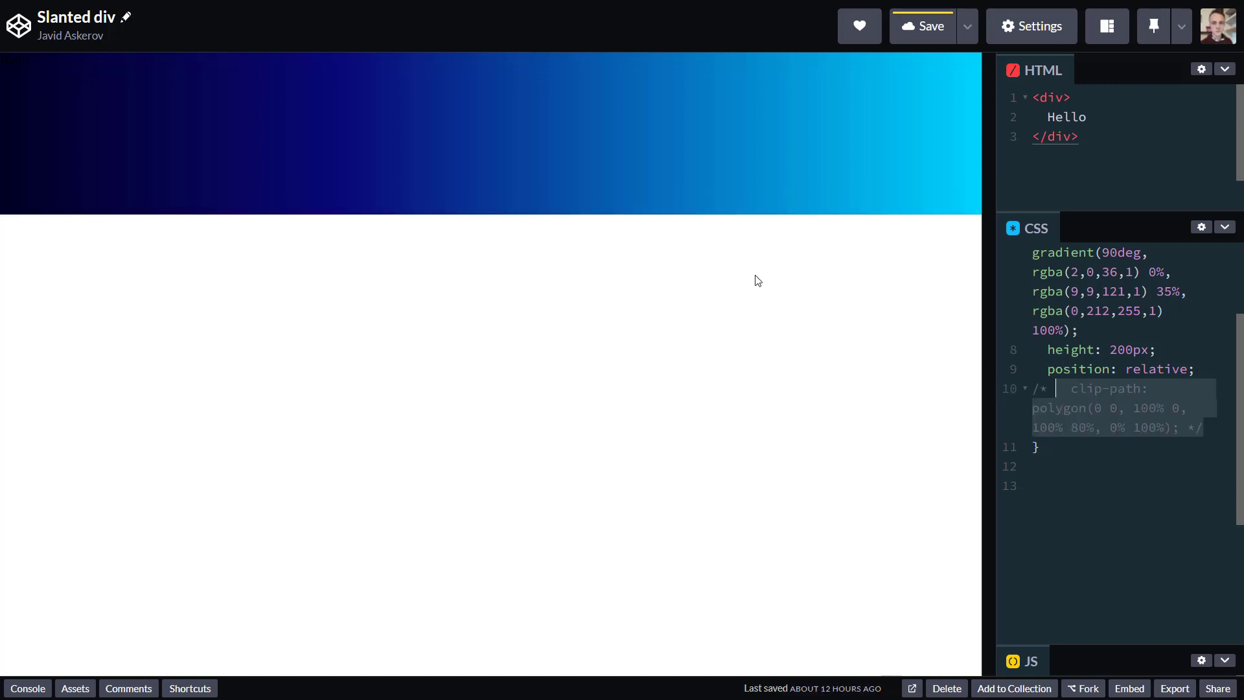
mouse_move(348, 185)
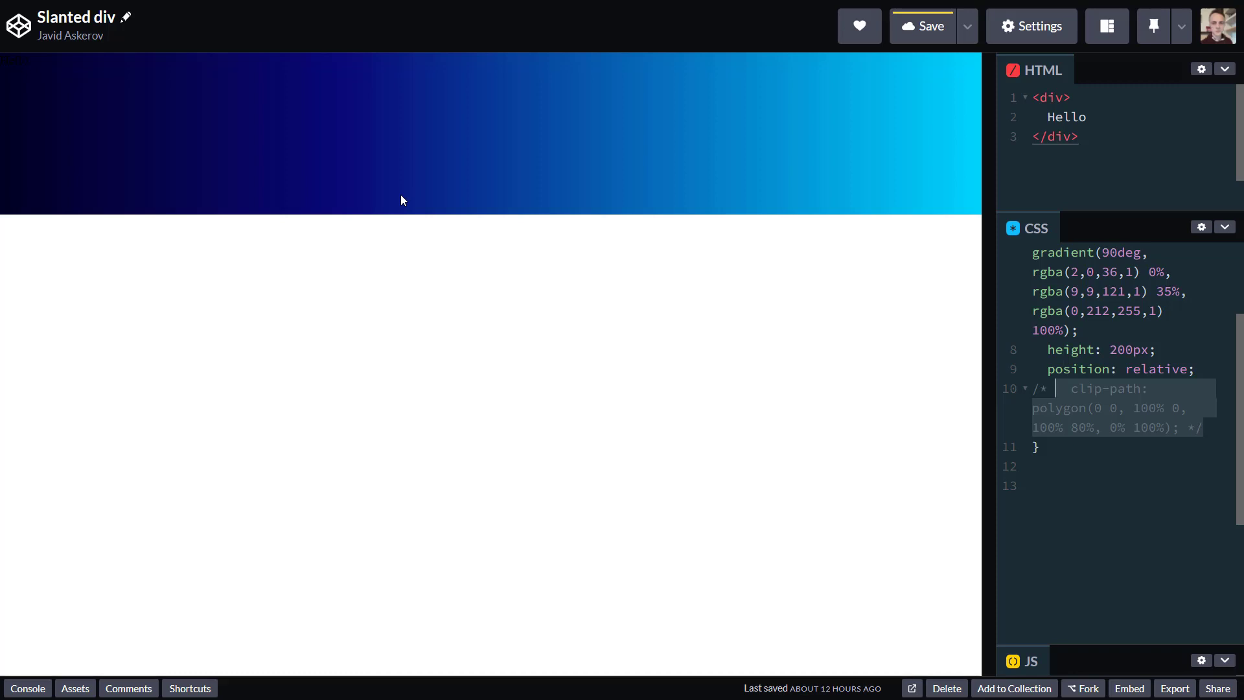
mouse_move(2, 57)
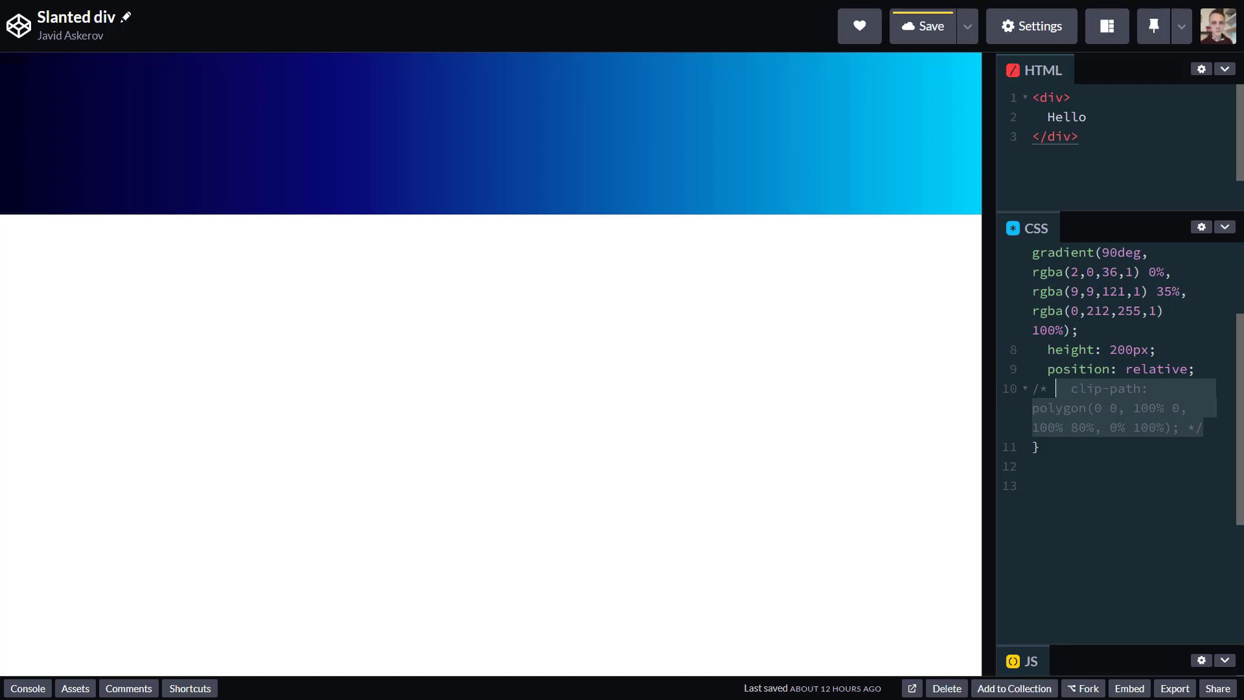
mouse_move(129, 53)
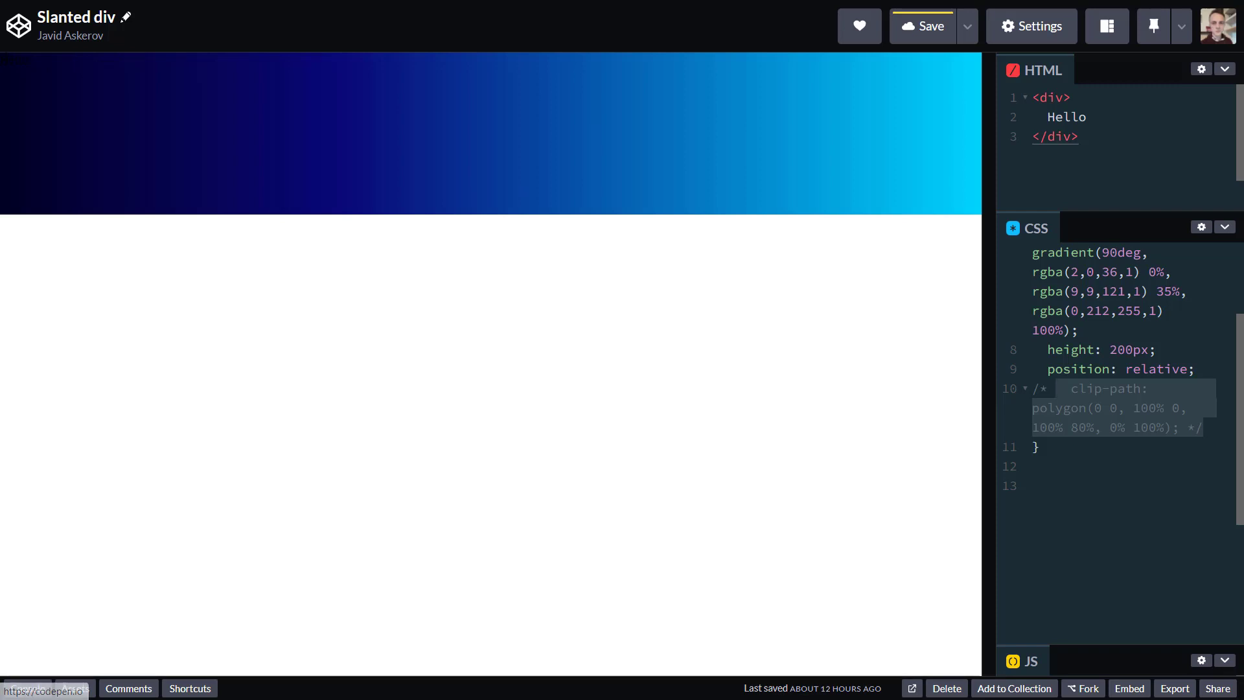
mouse_move(2, 202)
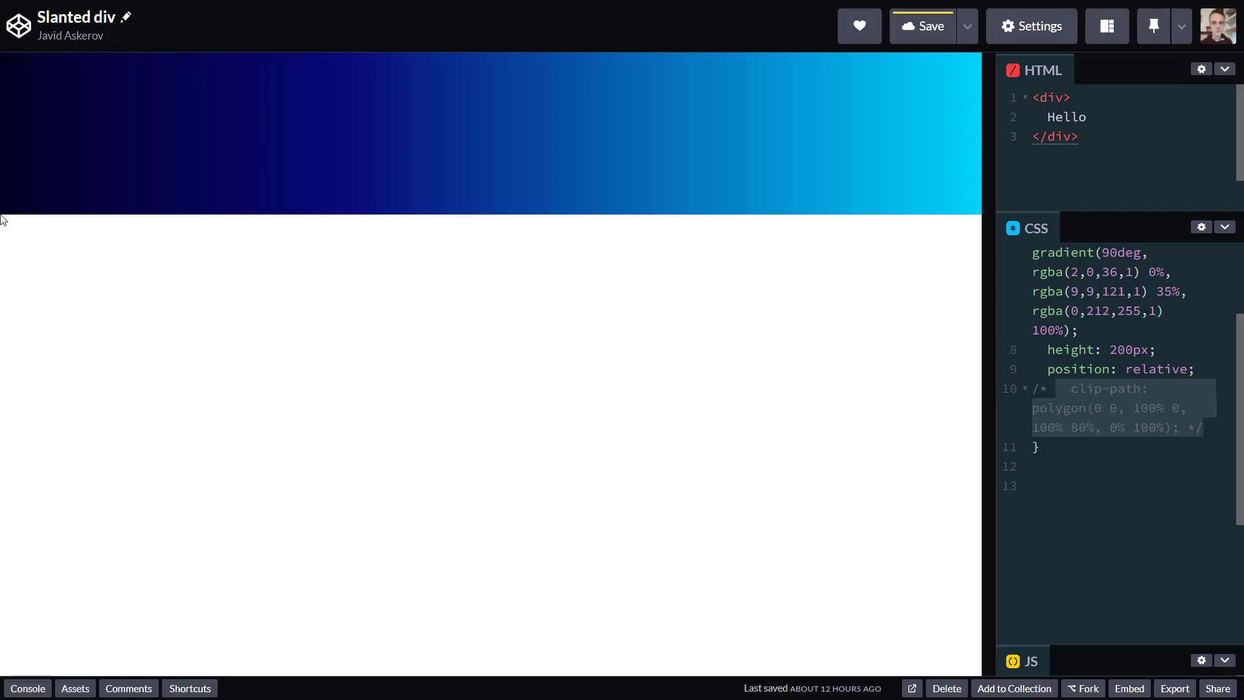
click(1058, 388)
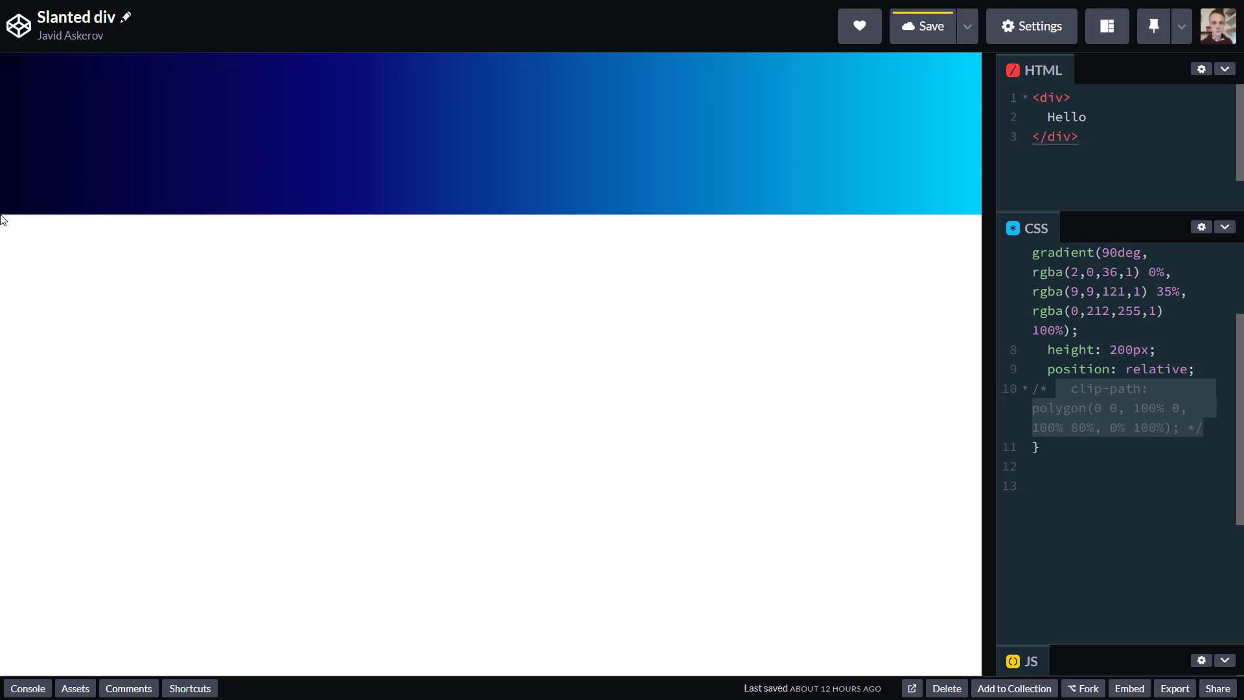
mouse_move(960, 415)
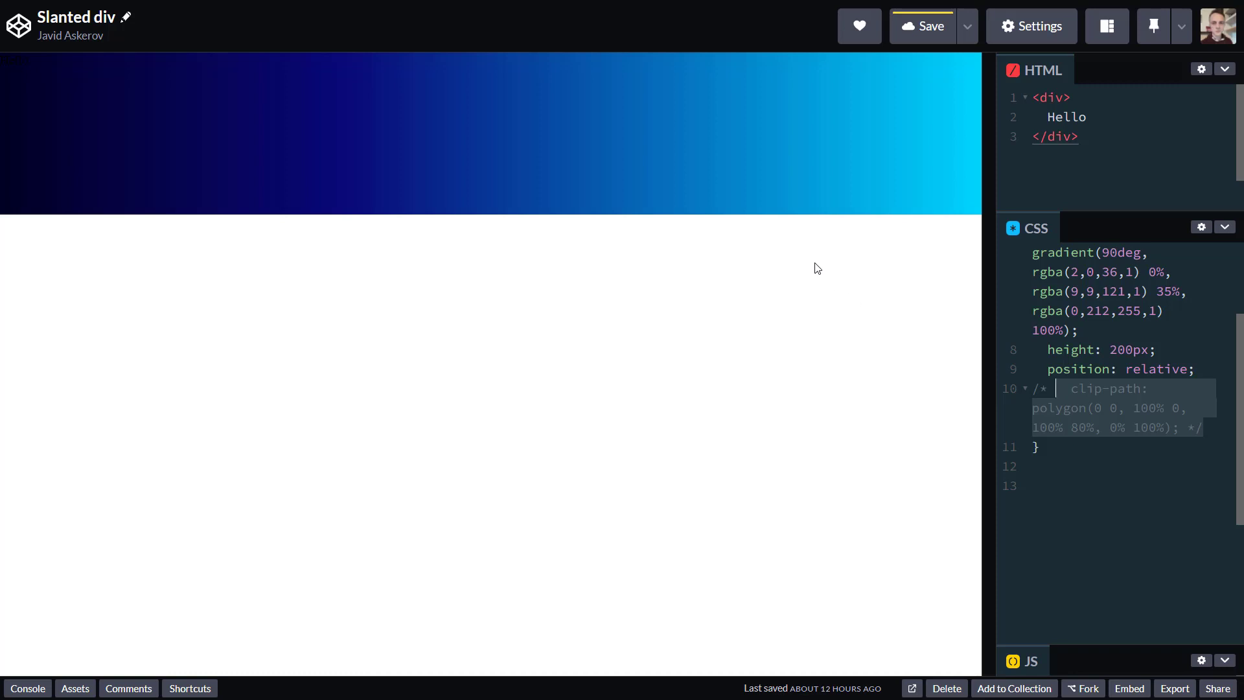
mouse_move(587, 151)
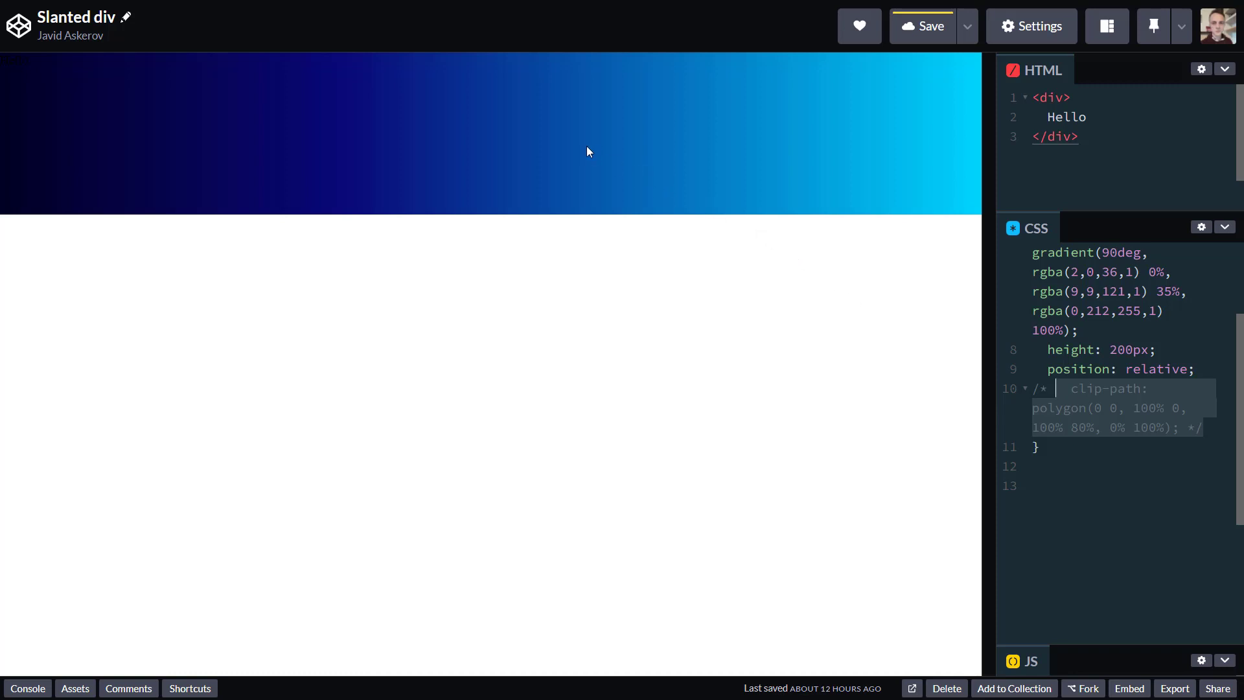
mouse_move(535, 125)
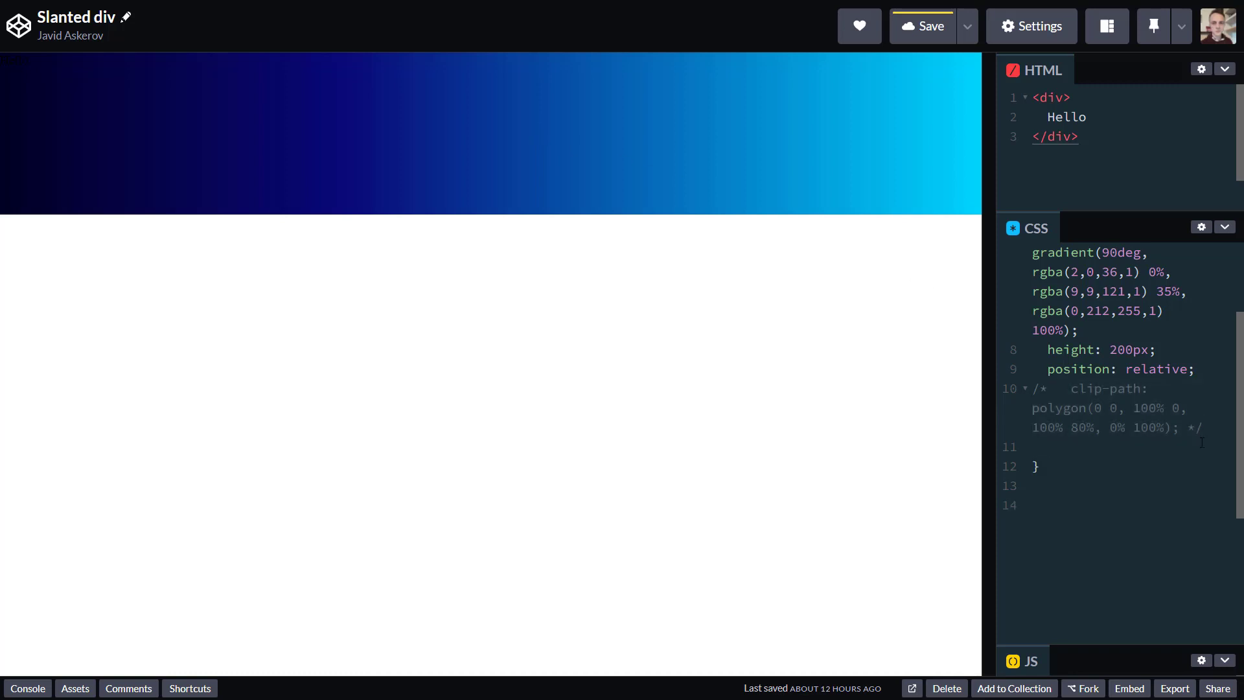
Step: Start a new clip-path: polygon(...) declaration beginning with the 50% 0 top point
text(clip-path: polygon()
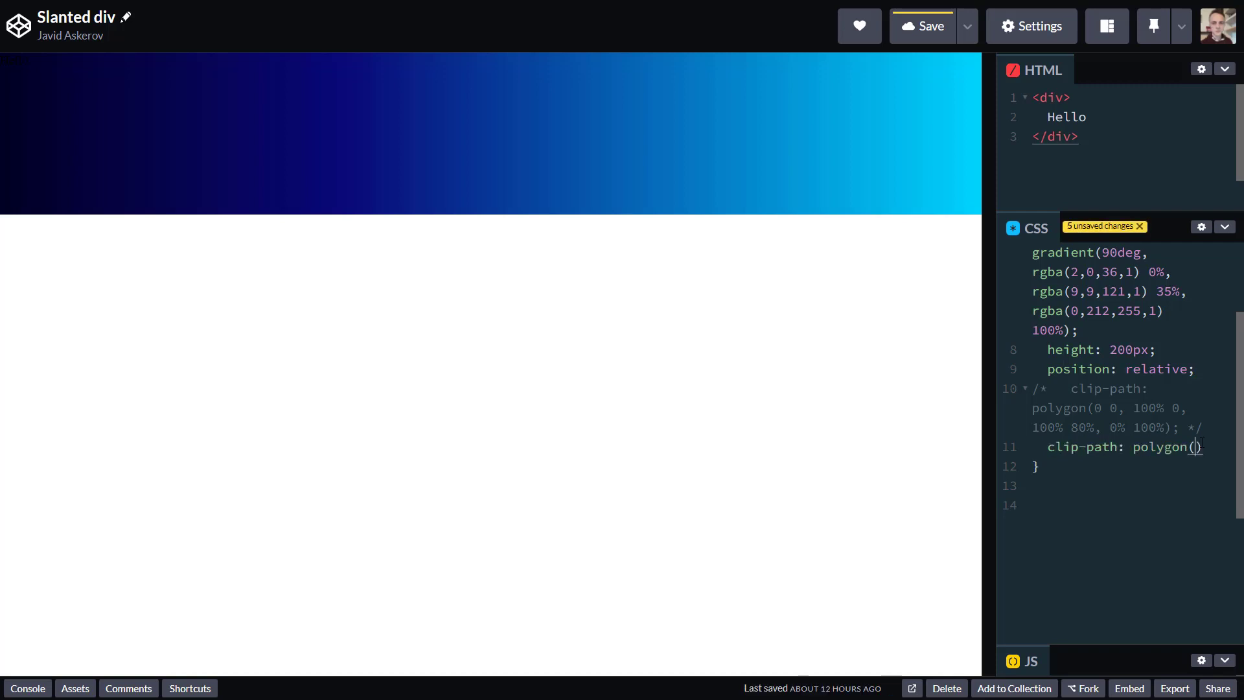
text(0%)
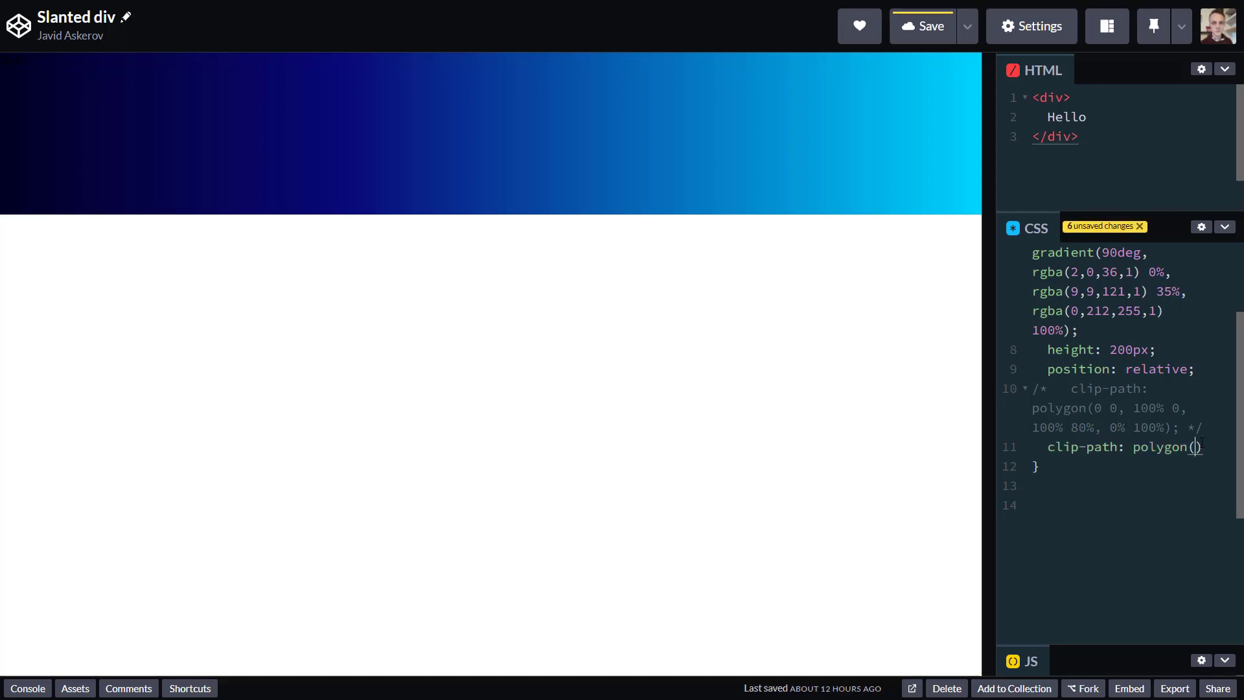
text(;)
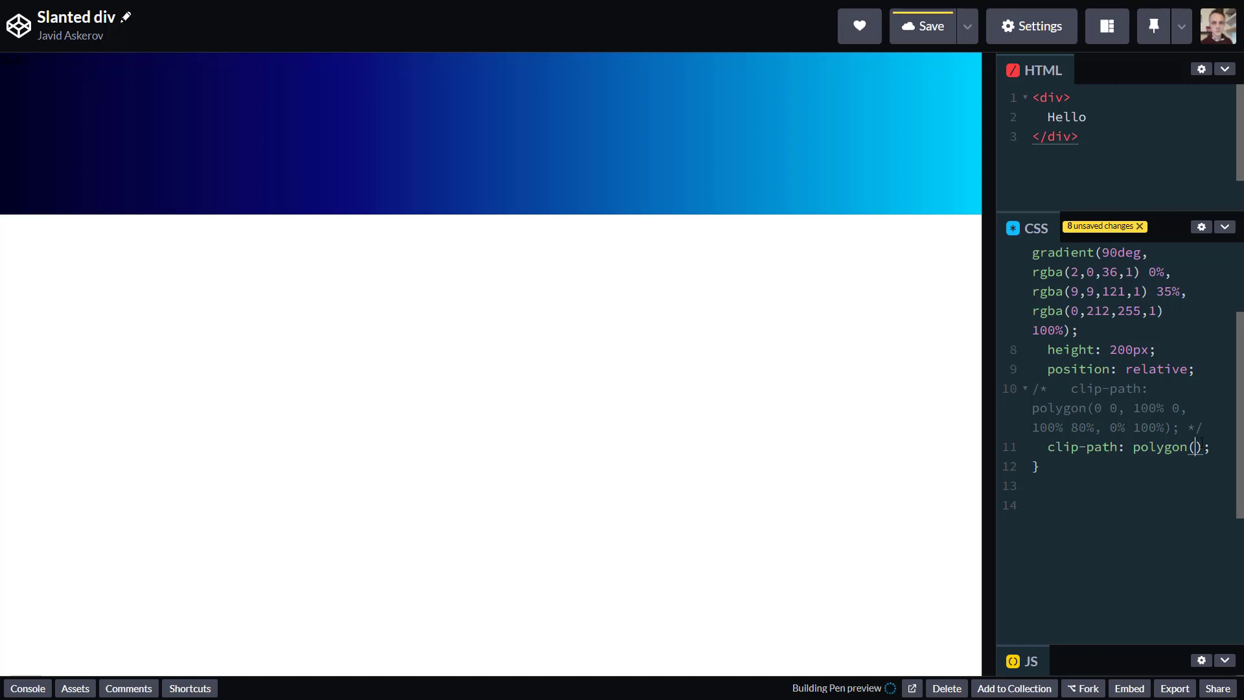
click(923, 25)
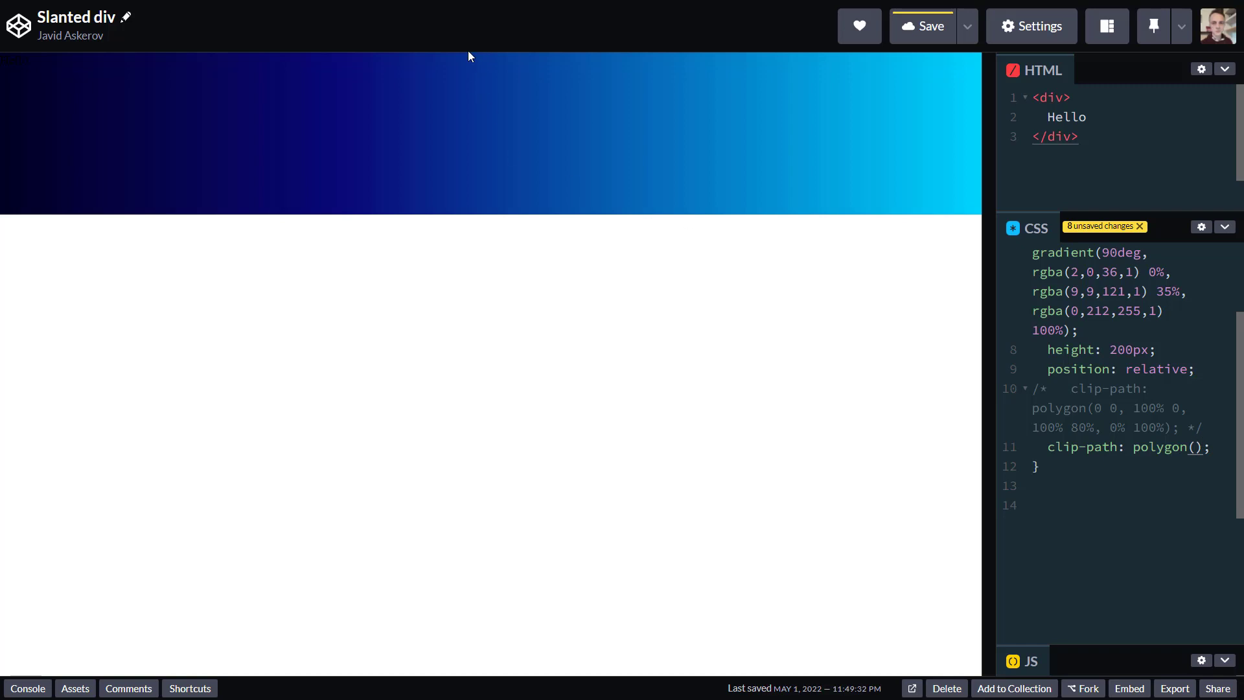
mouse_move(964, 238)
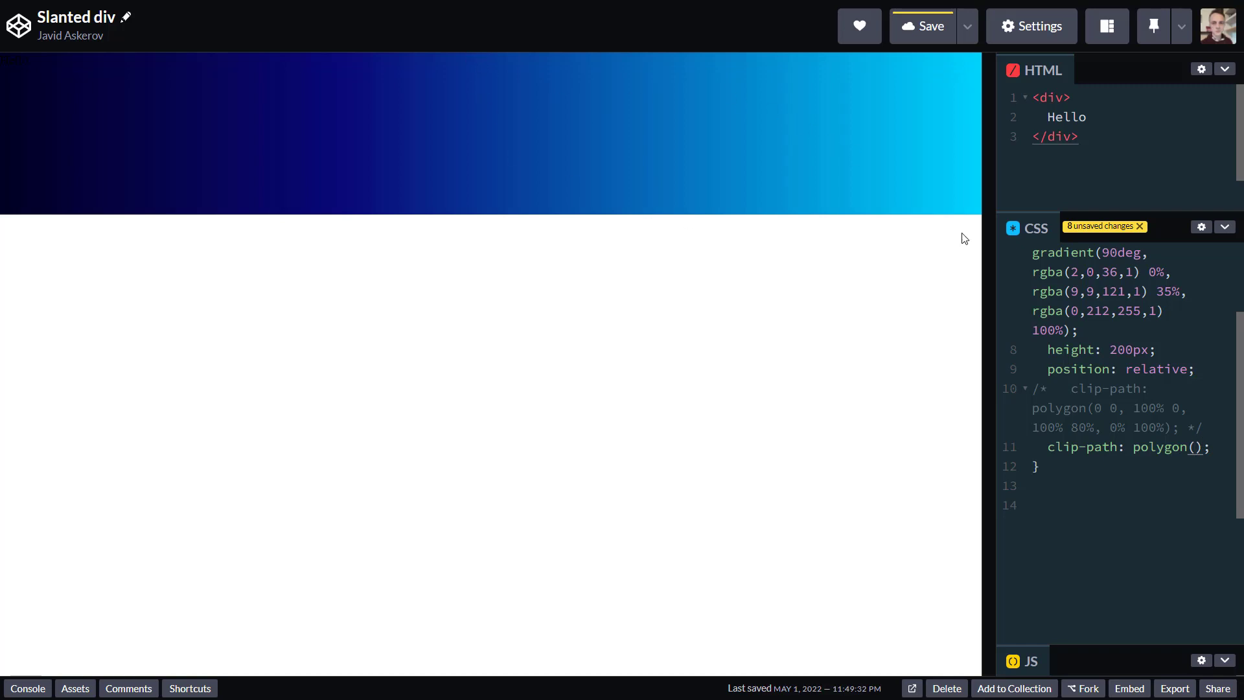
mouse_move(980, 220)
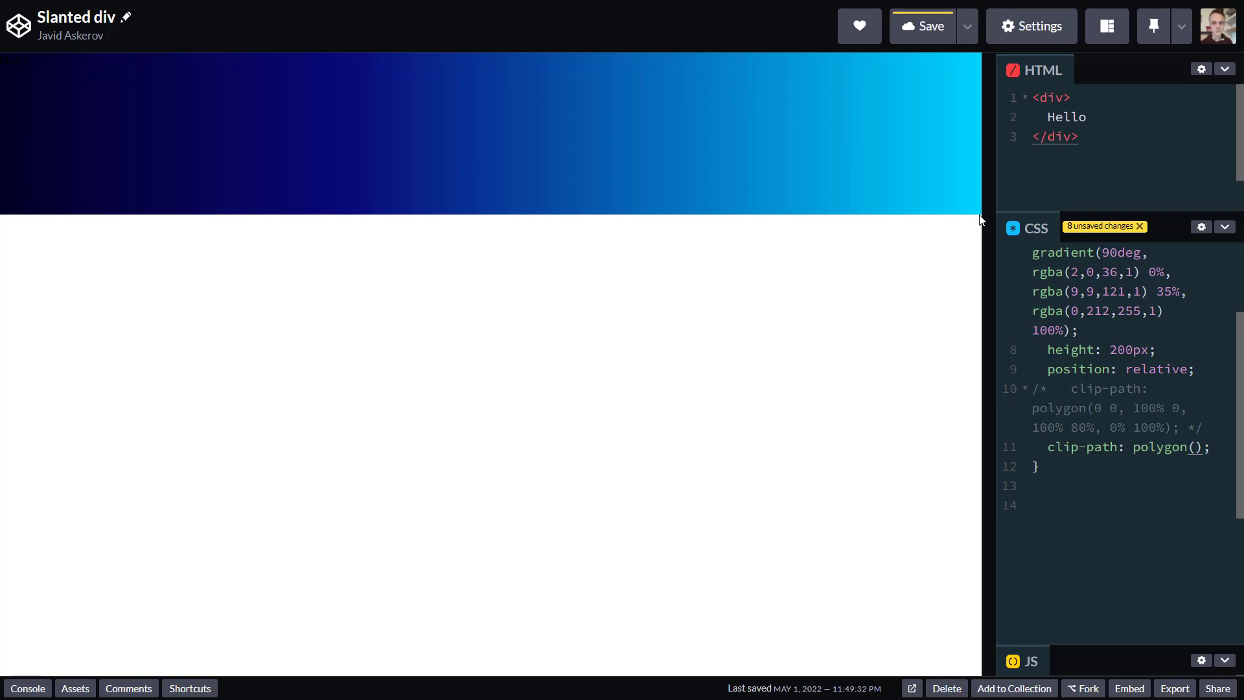
mouse_move(12, 217)
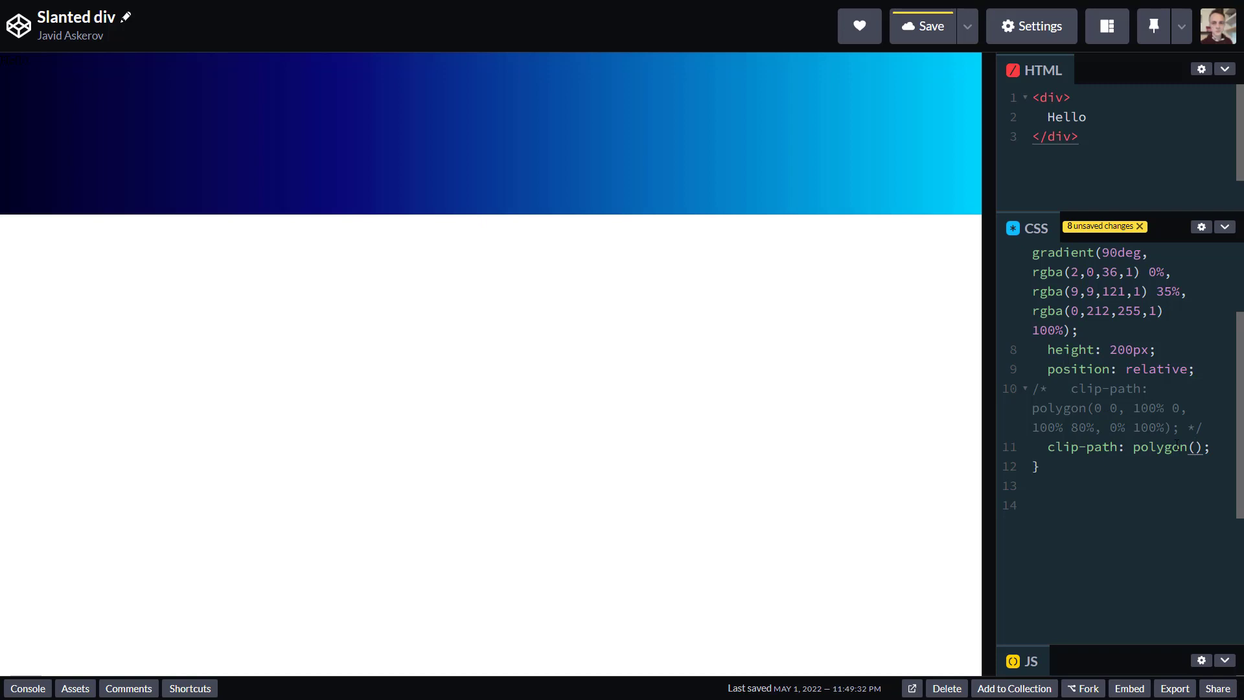
Step: Complete the polygon with 100% 100% and 0 100%, clipping the div into a top-centred triangle
text(x)
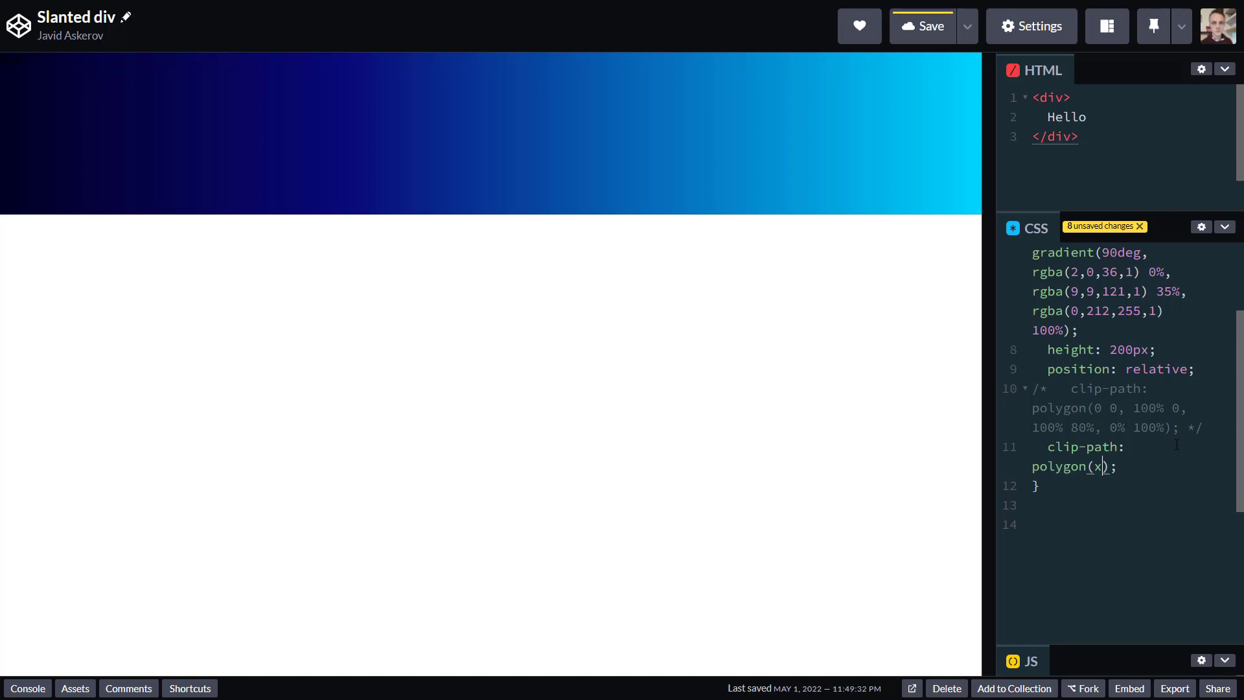
key(Backspace)
text(50% 0, )
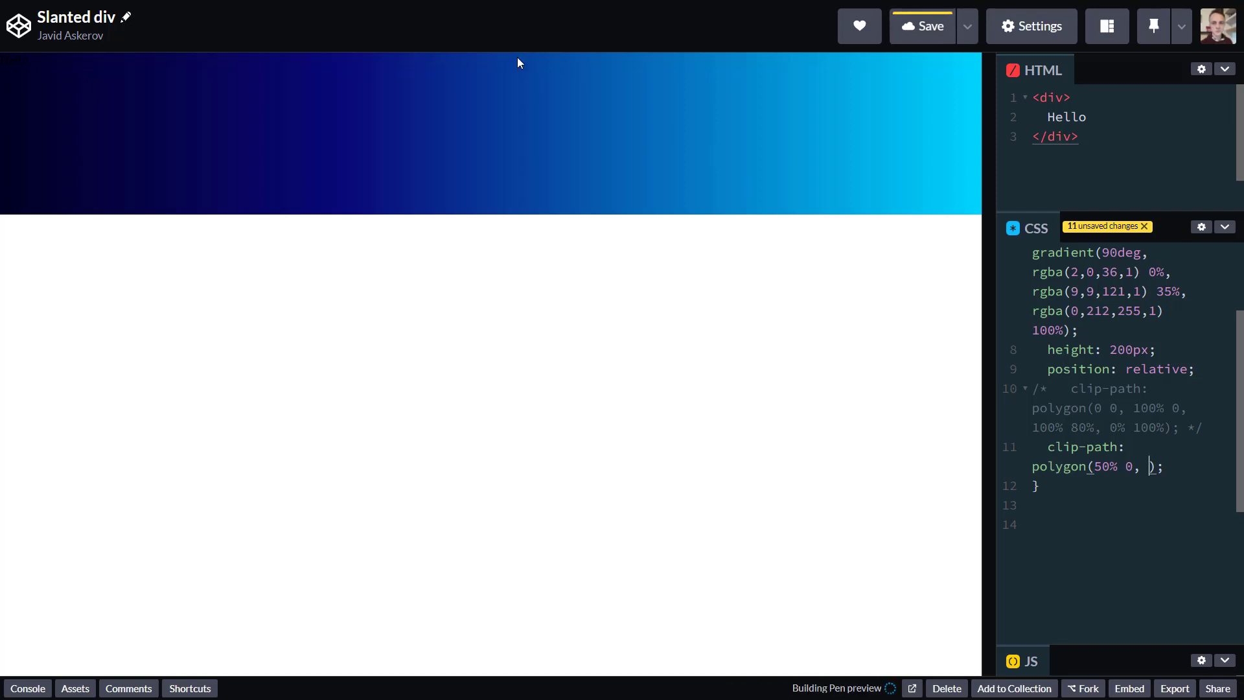
click(921, 26)
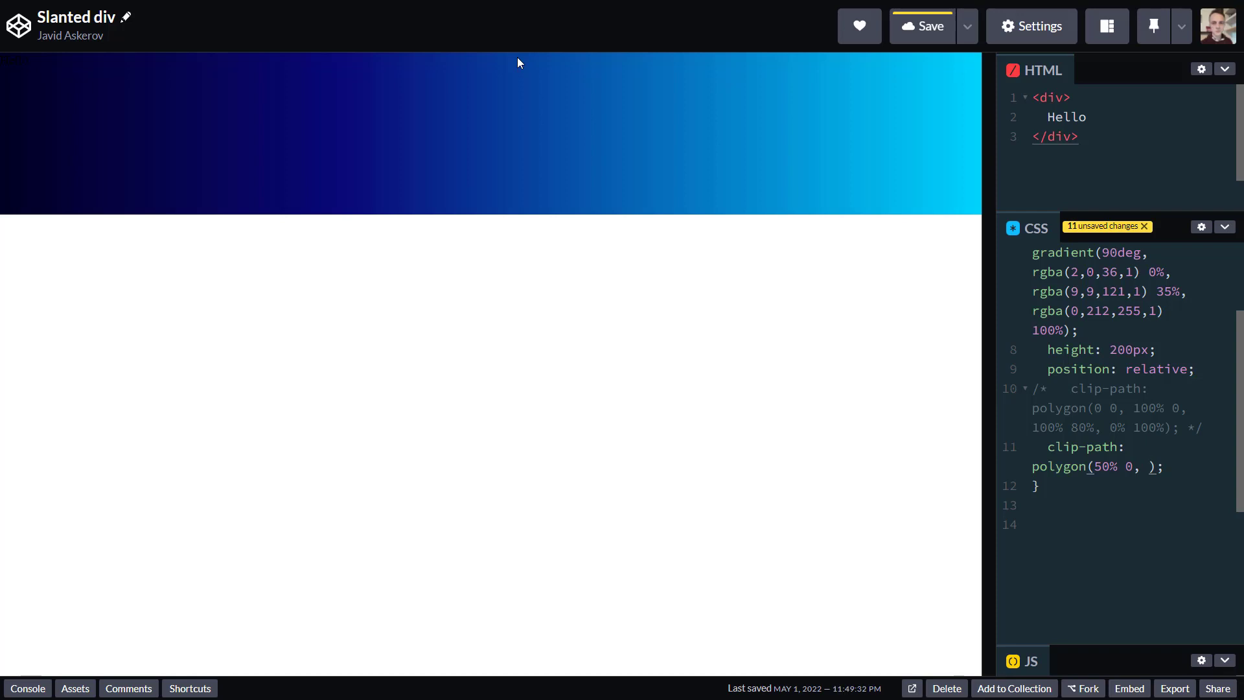
text(100% 100%,)
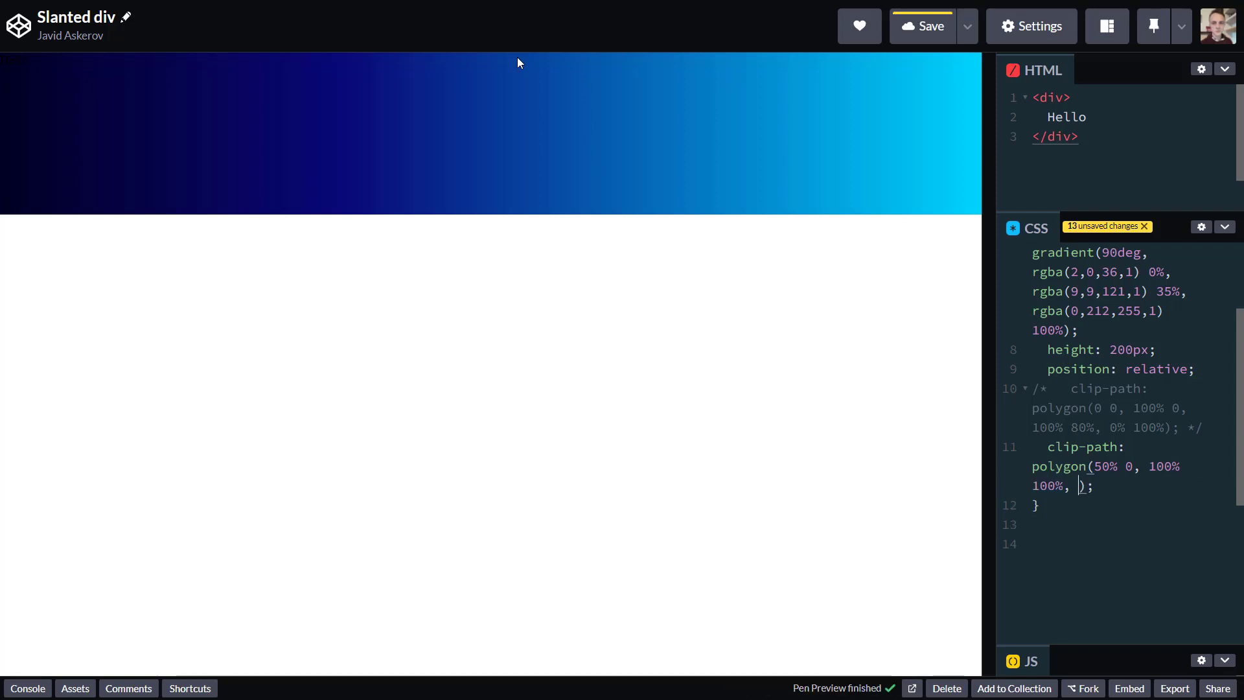
text(0 100%)
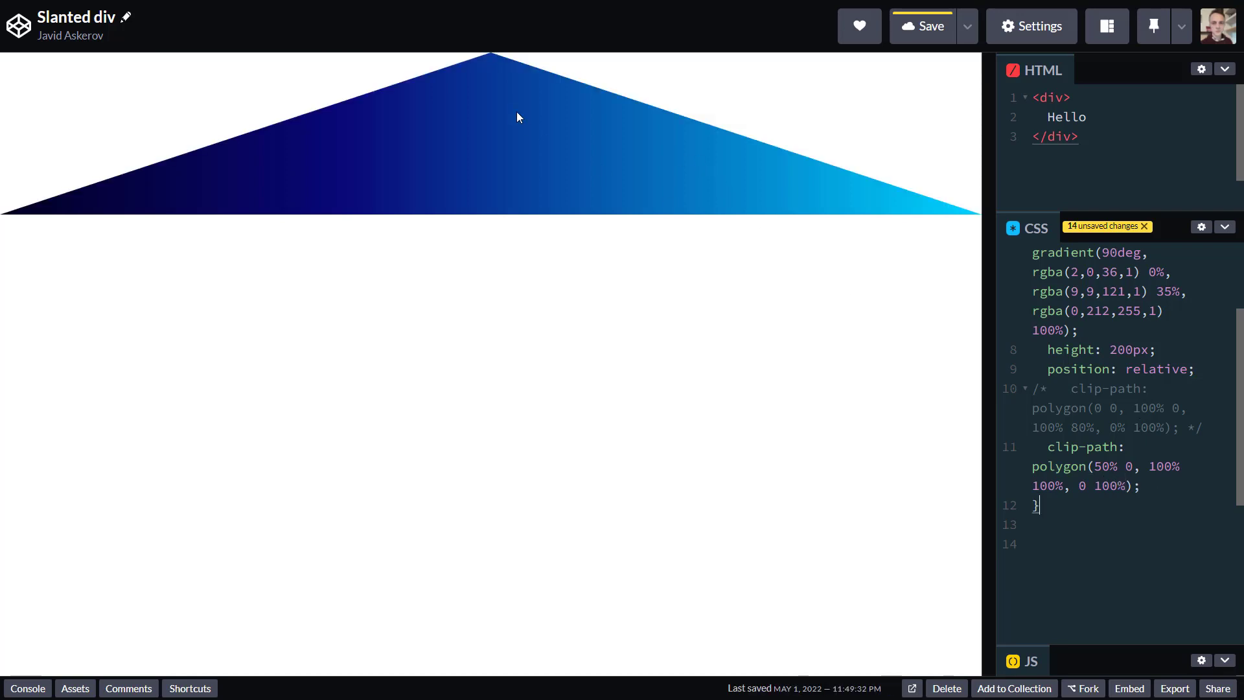
mouse_move(493, 56)
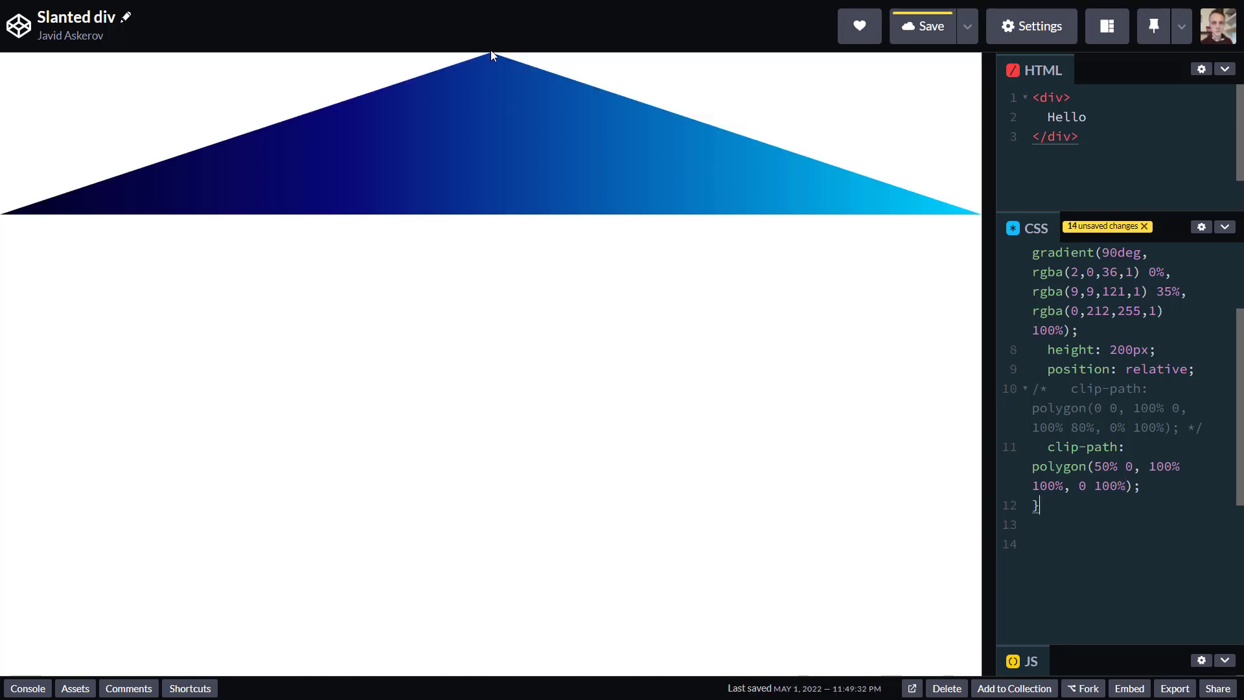
mouse_move(969, 221)
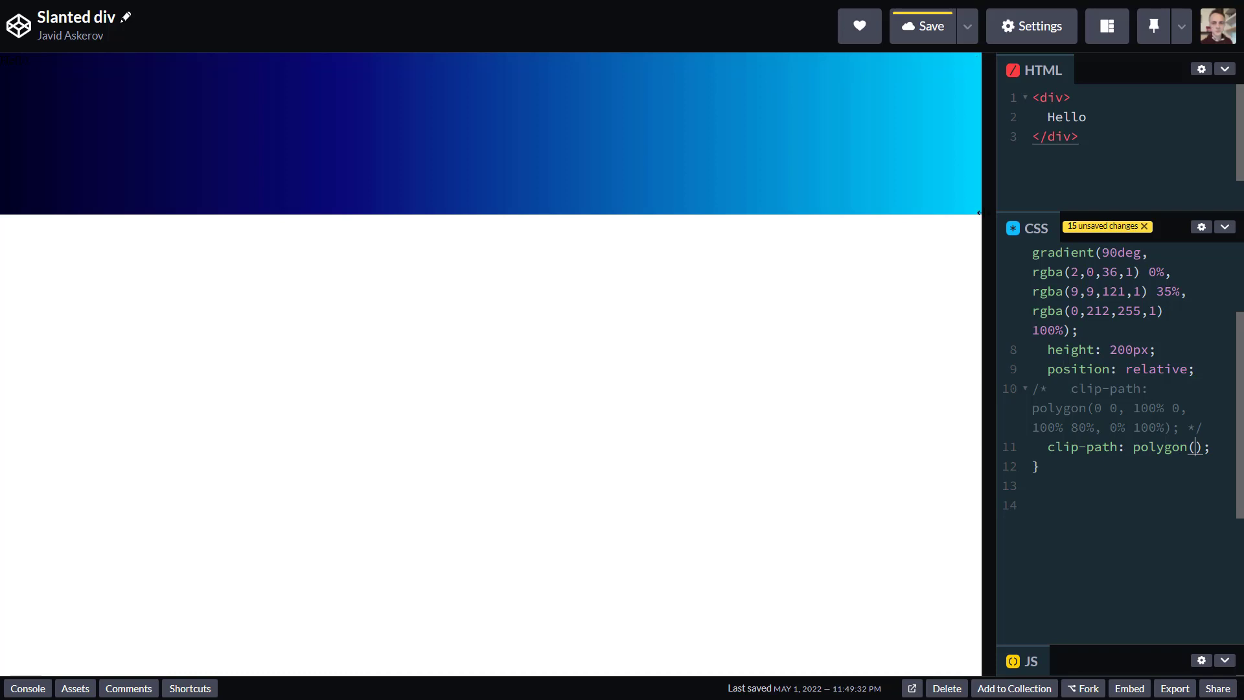
mouse_move(7, 210)
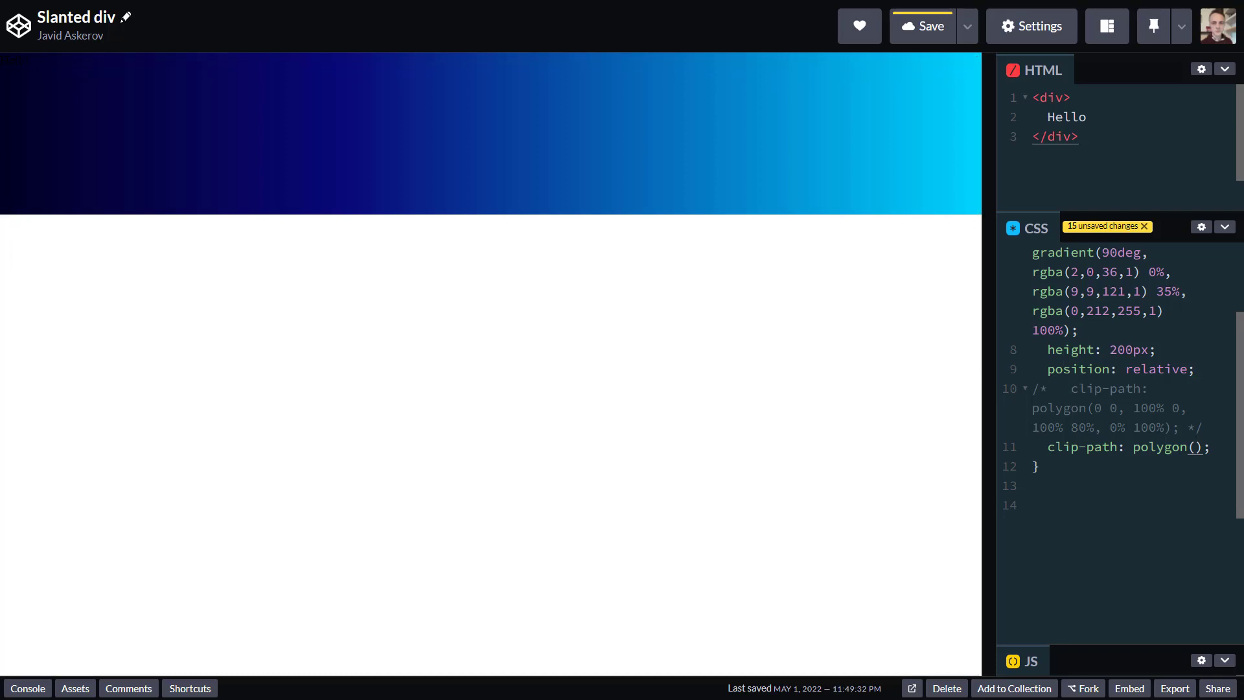
mouse_move(974, 217)
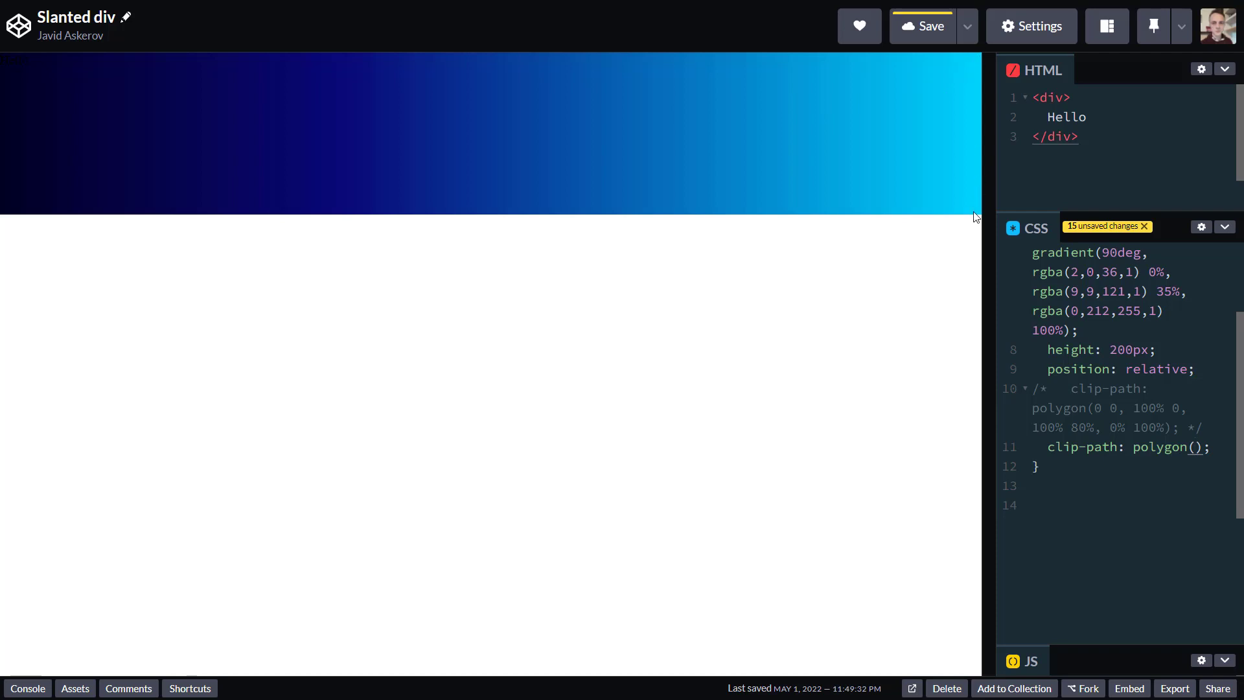
mouse_move(15, 219)
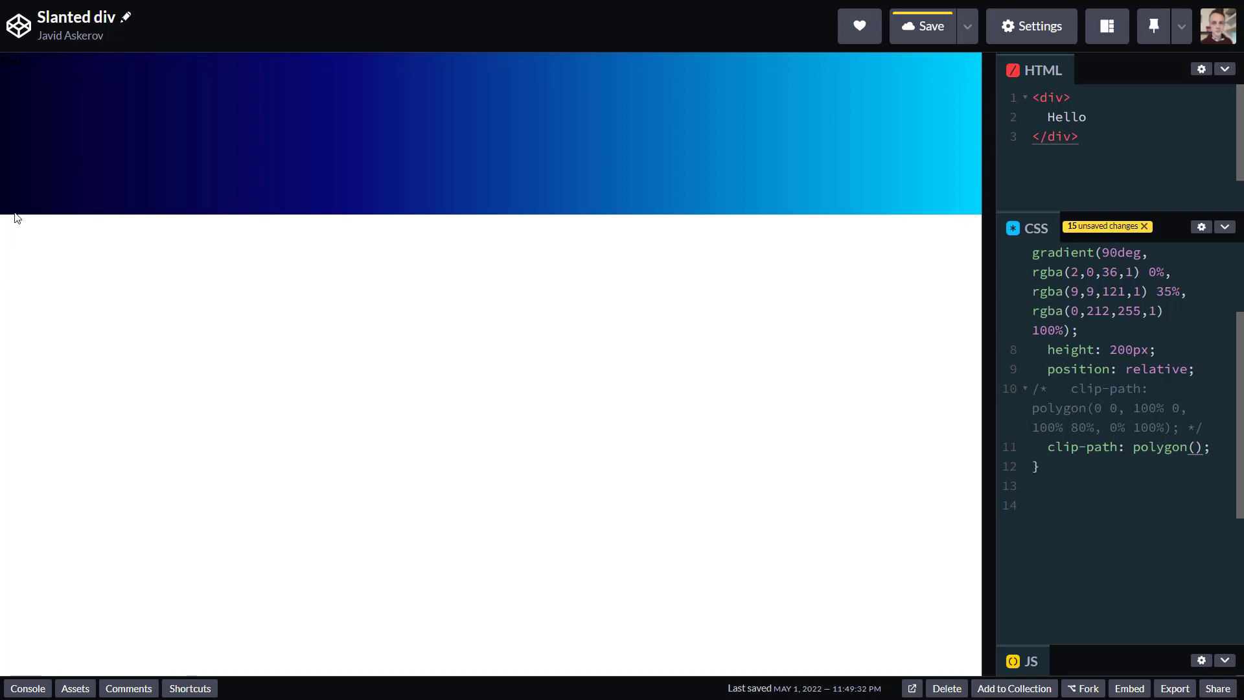
Step: Place the cursor inside the empty clip-path polygon() parentheses ready for coordinates
click(1191, 447)
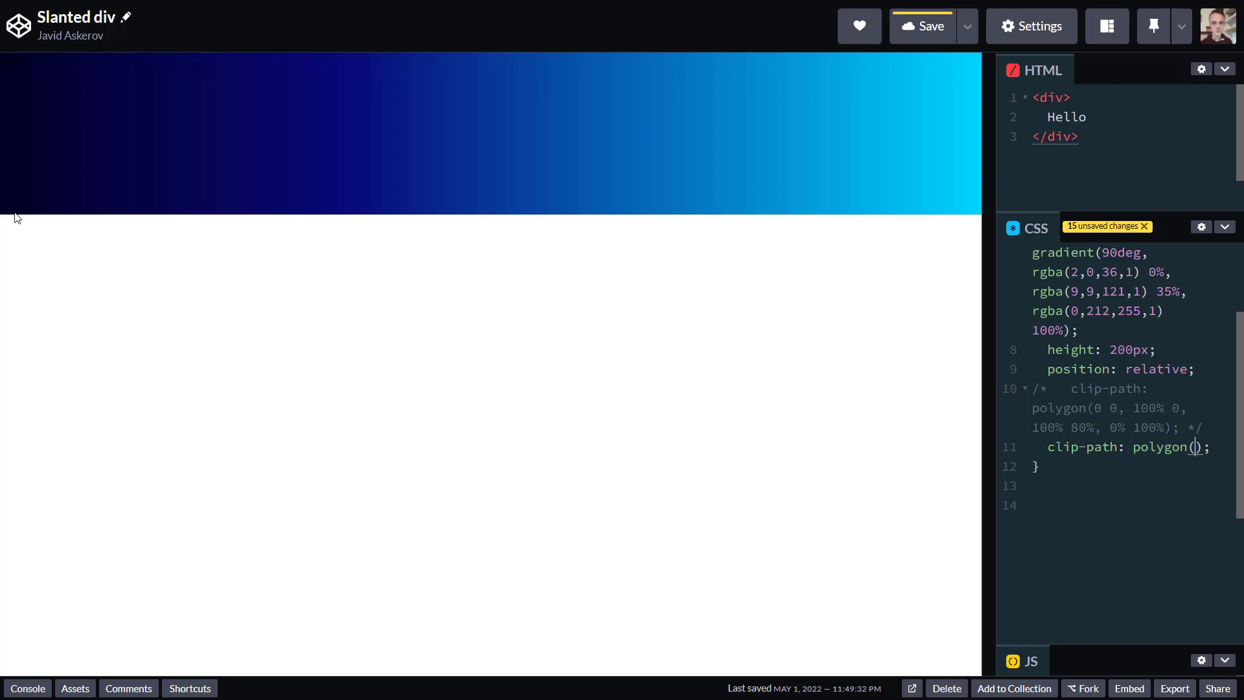
mouse_move(893, 104)
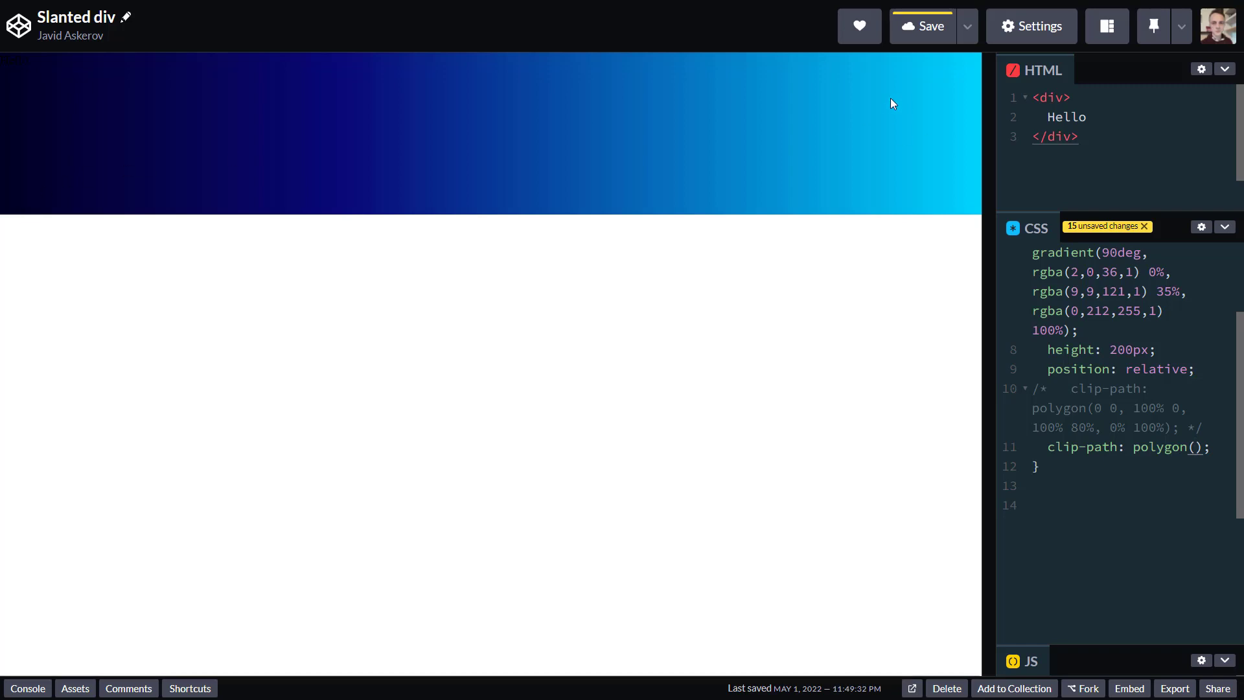
mouse_move(904, 107)
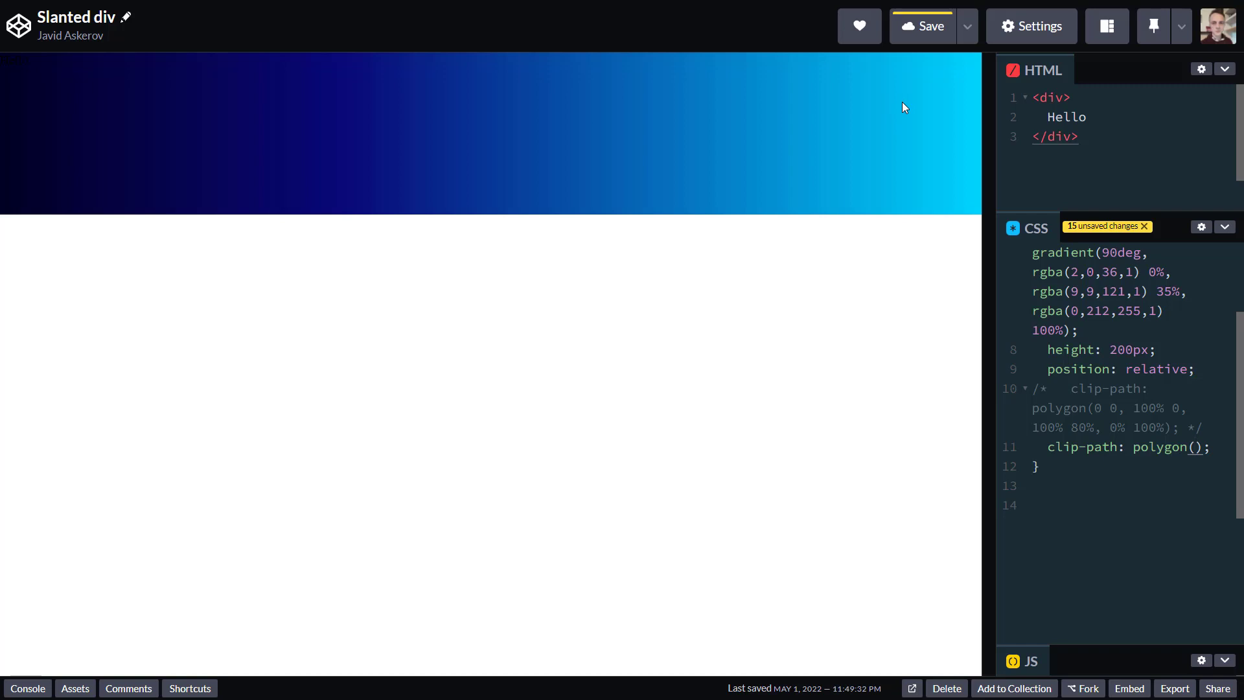
click(1193, 447)
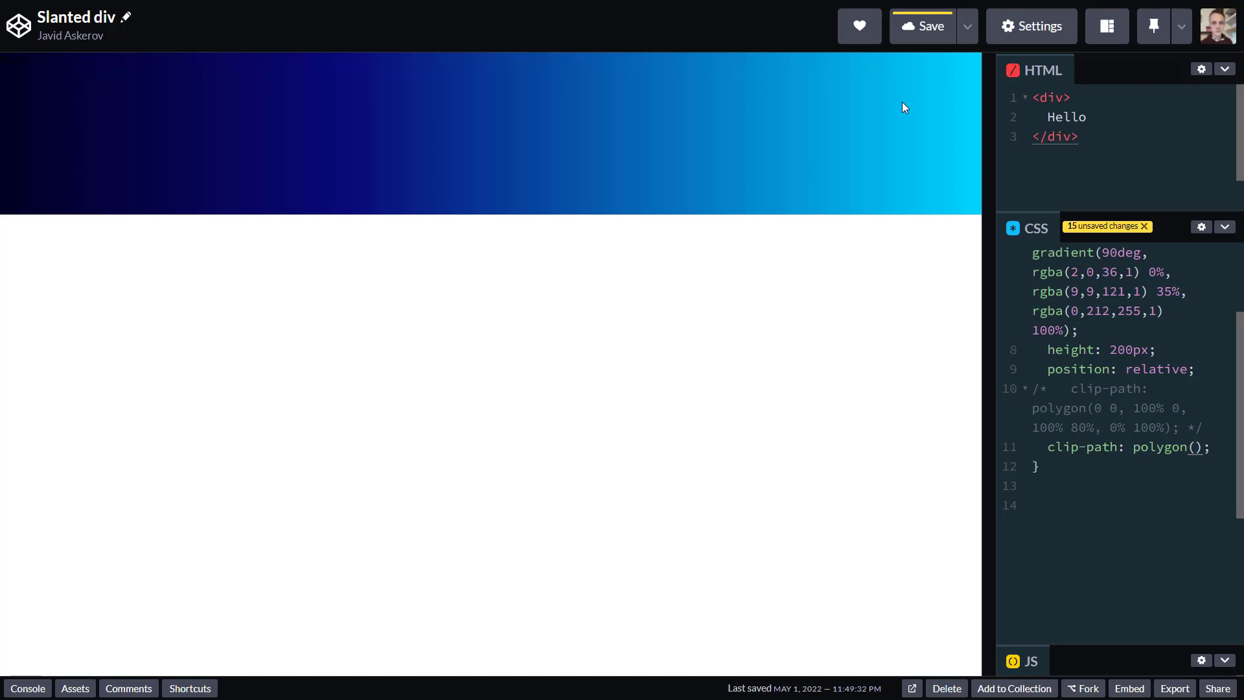
click(1193, 447)
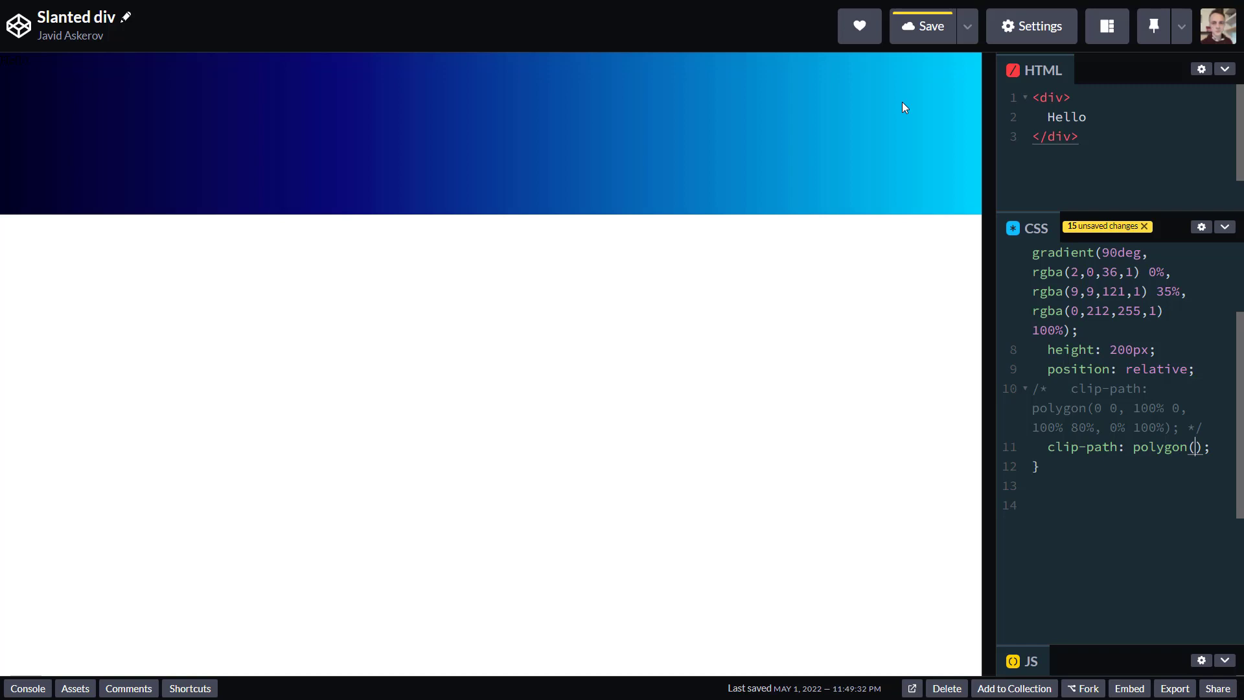
Step: Enter the four corner points 0 0, 100% 0, 100% 100%, 0 100% so the div stays unclipped
text(0)
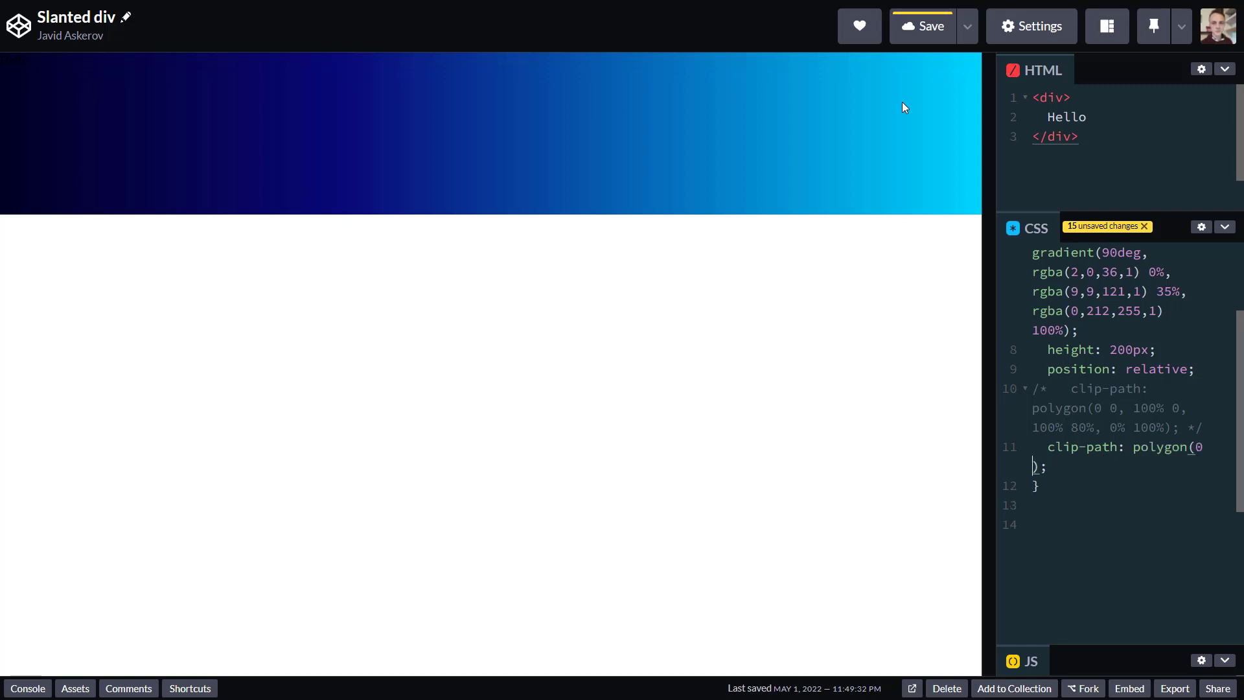
text(0,)
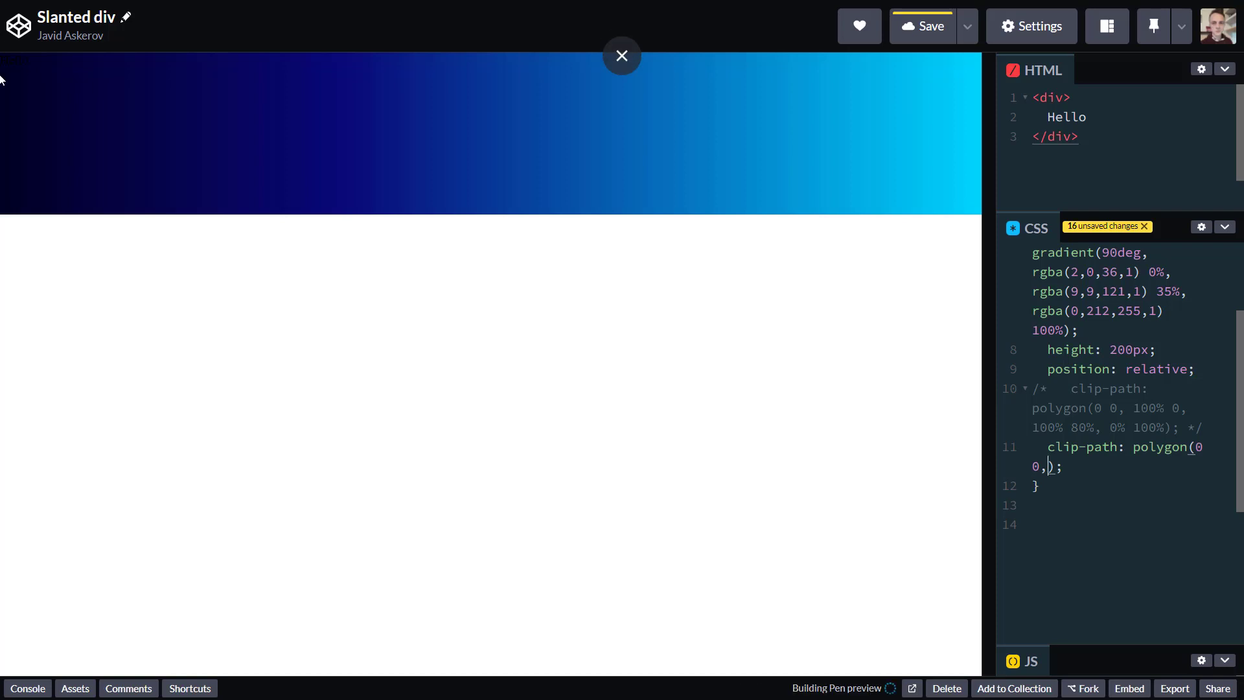
click(931, 26)
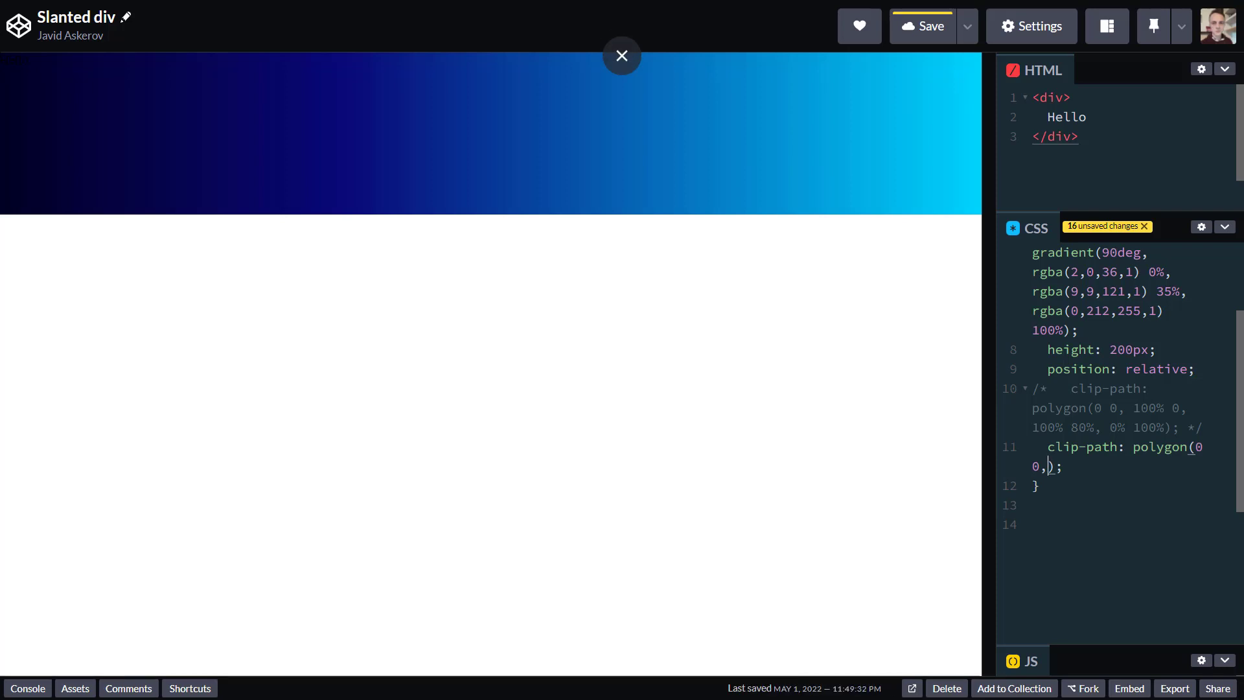
click(620, 56)
text( 100% 0)
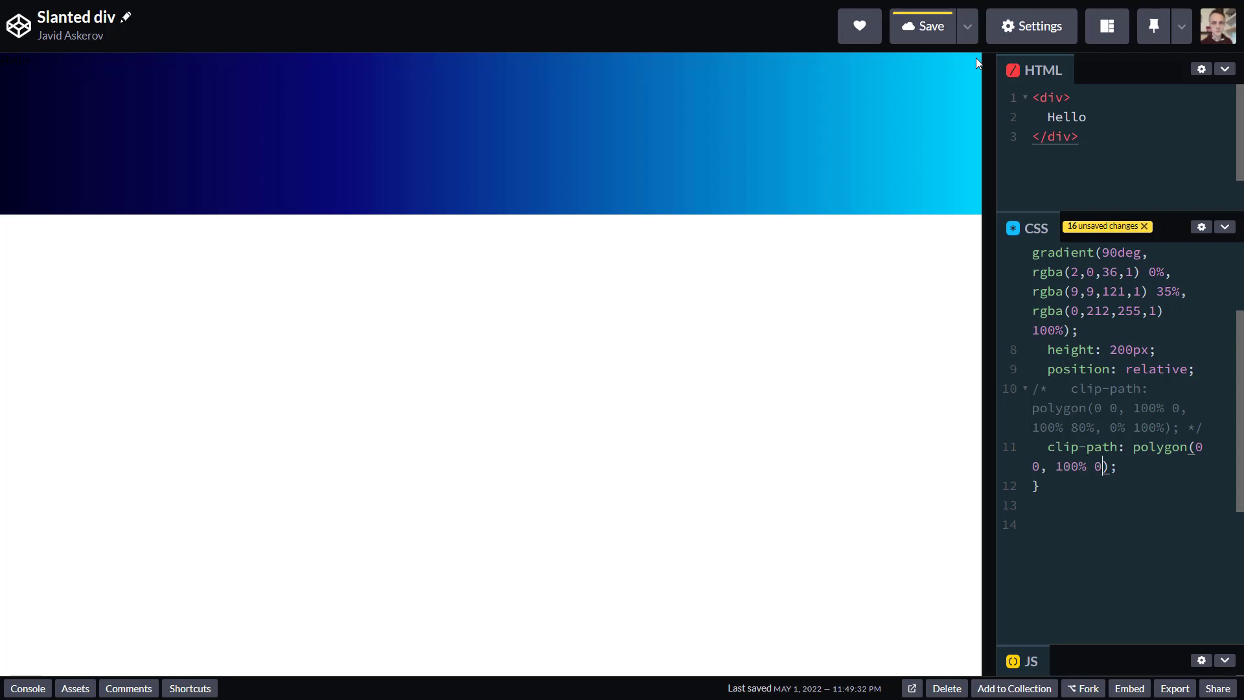
text(,)
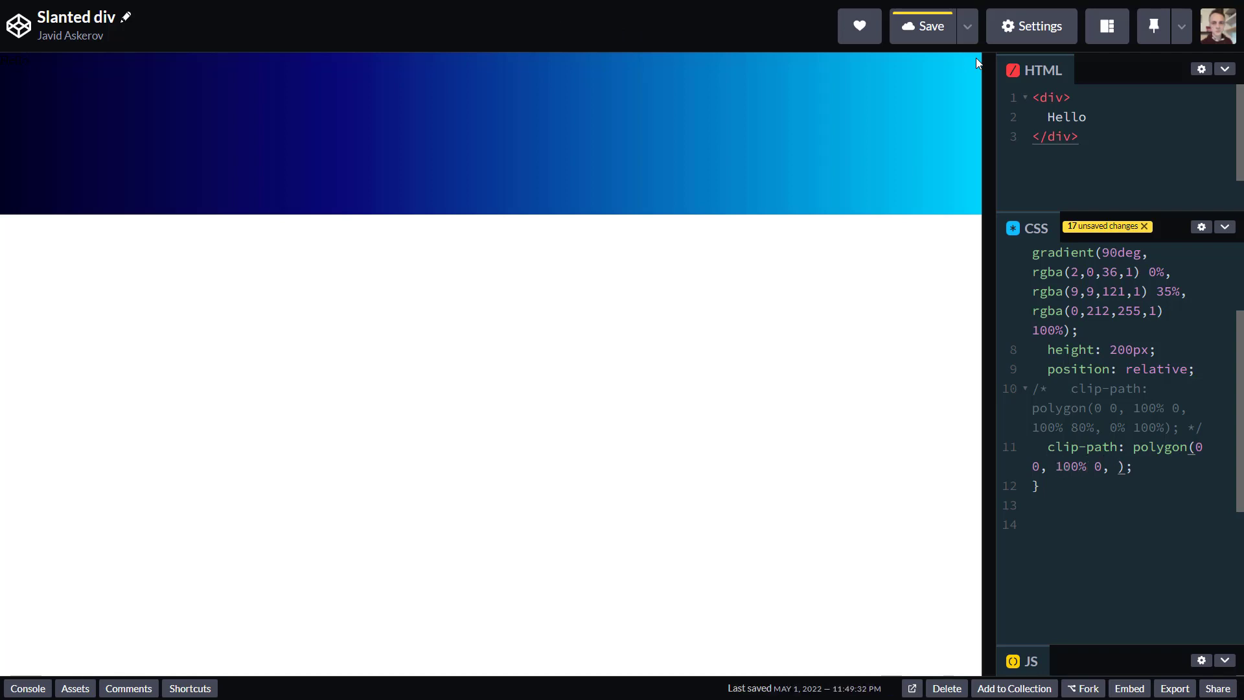
mouse_move(977, 218)
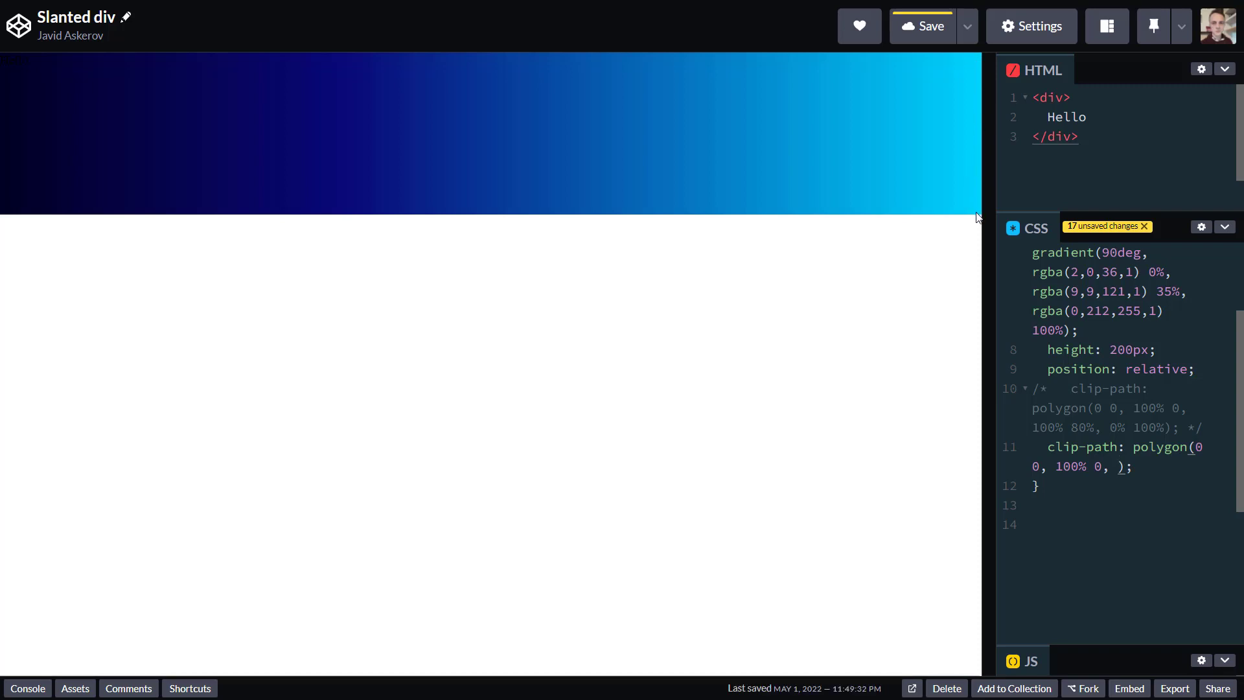
text(100% 100%,)
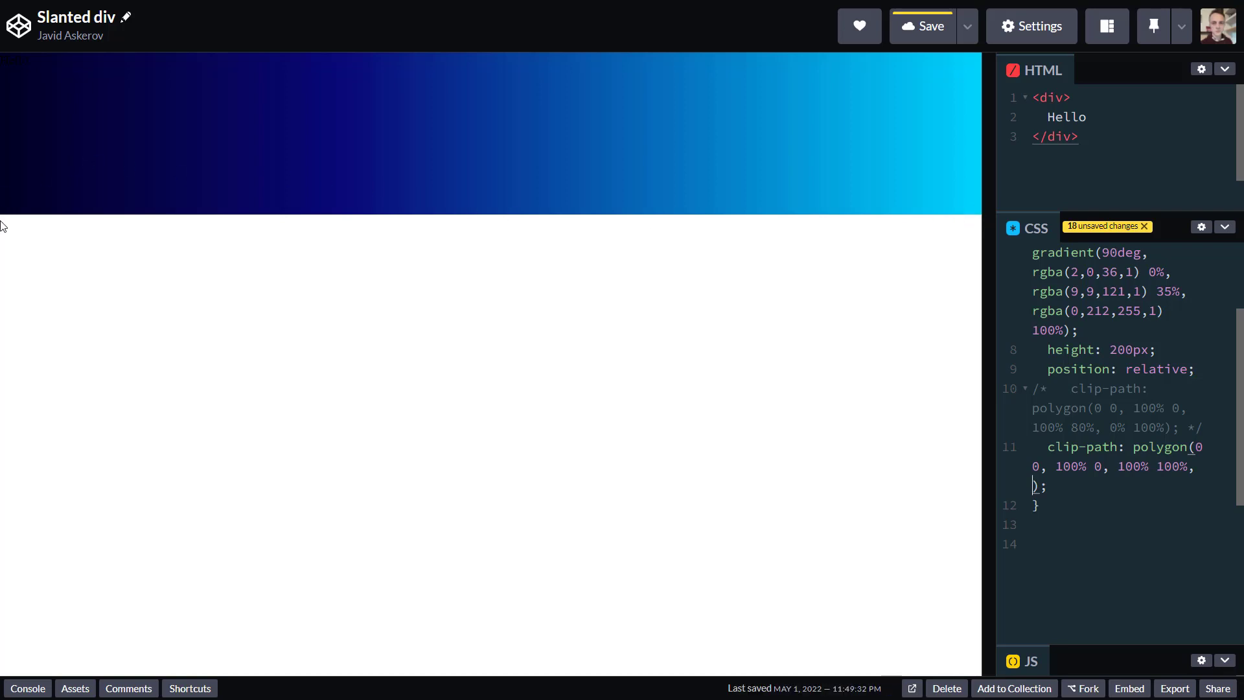
mouse_move(30, 208)
text(0 100%)
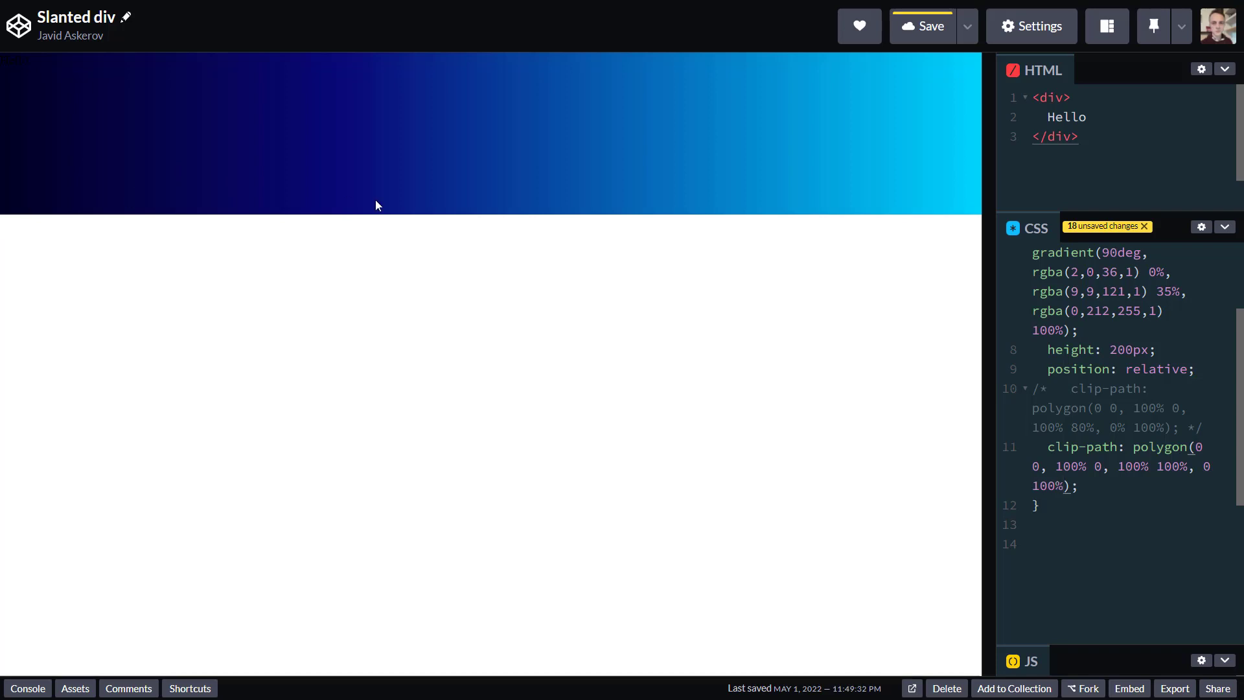
click(1079, 485)
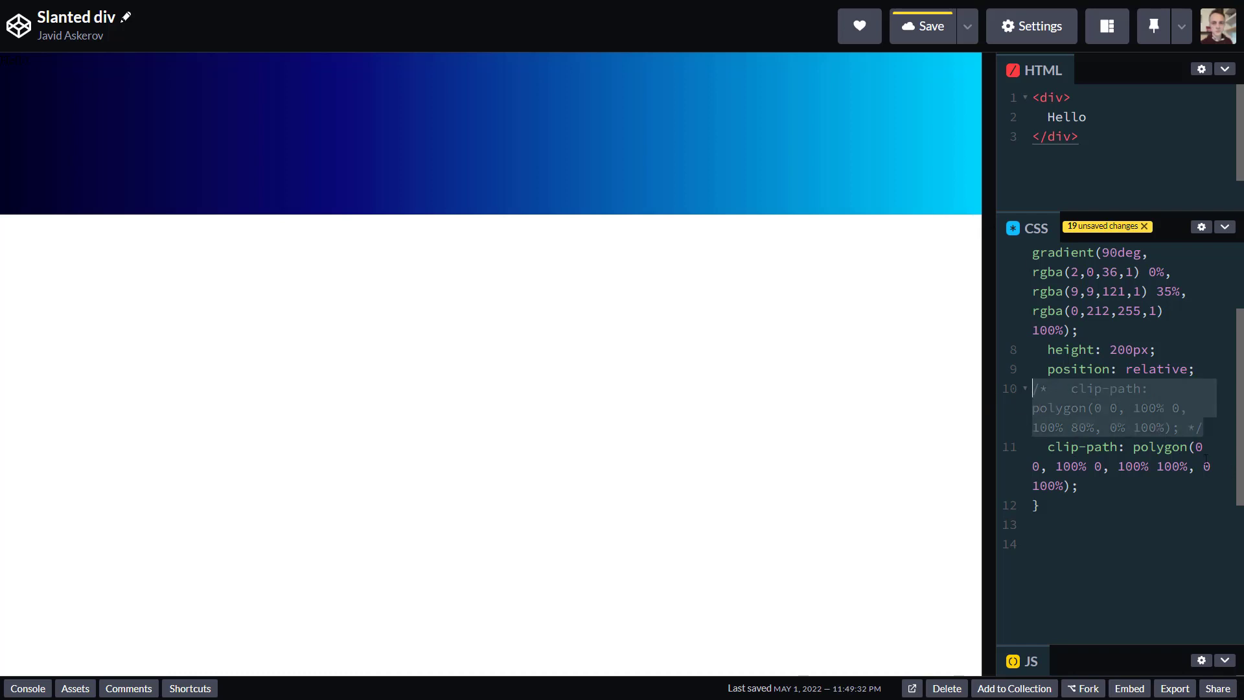
mouse_move(982, 218)
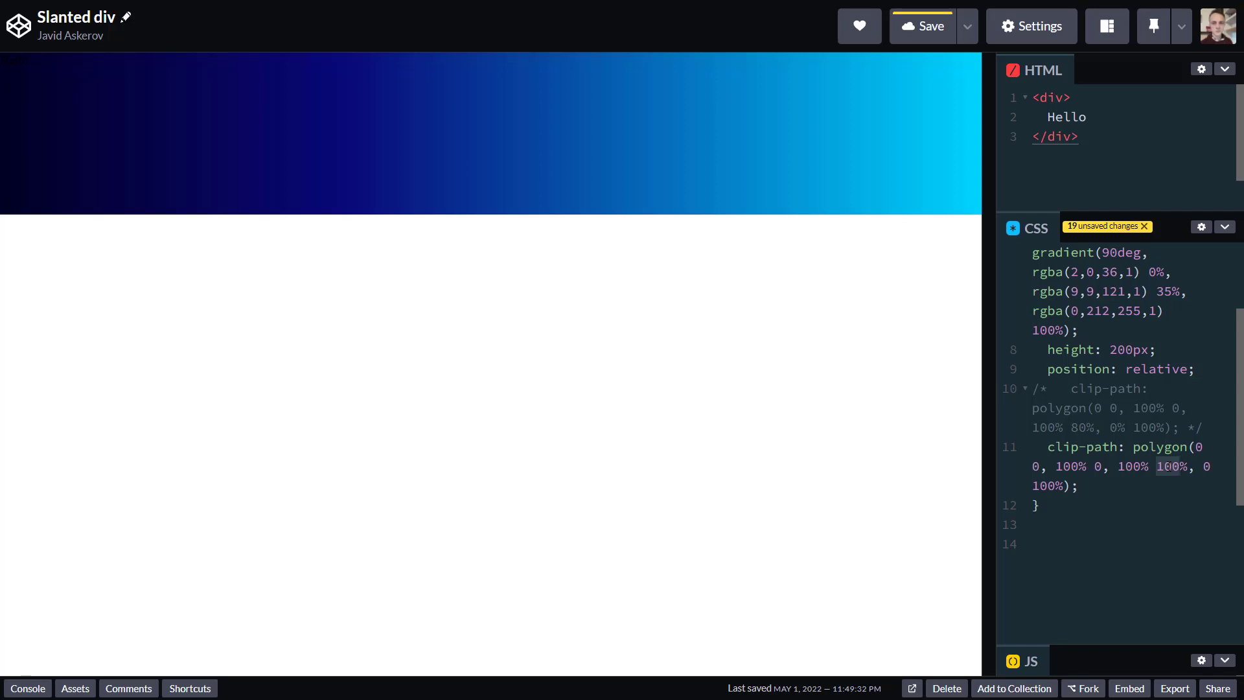
Step: Change the third point to 100% 90% so the bottom edge slants upward to the right
text(80%)
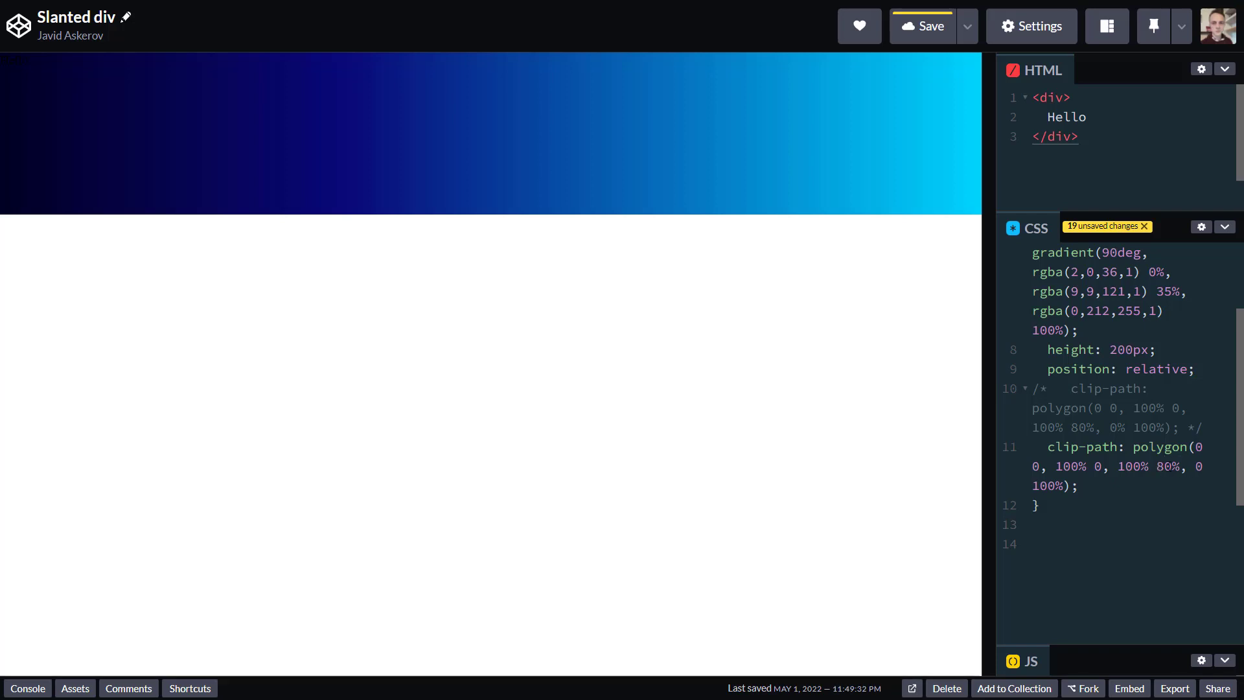
text(3)
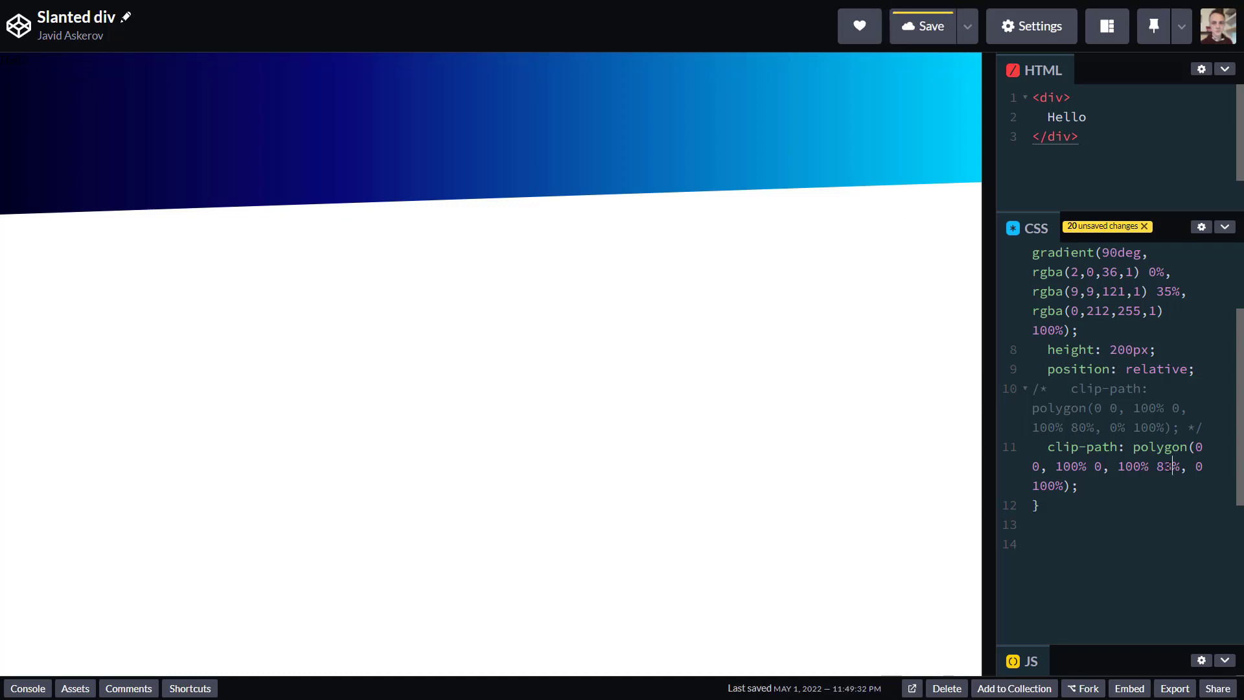
text(90)
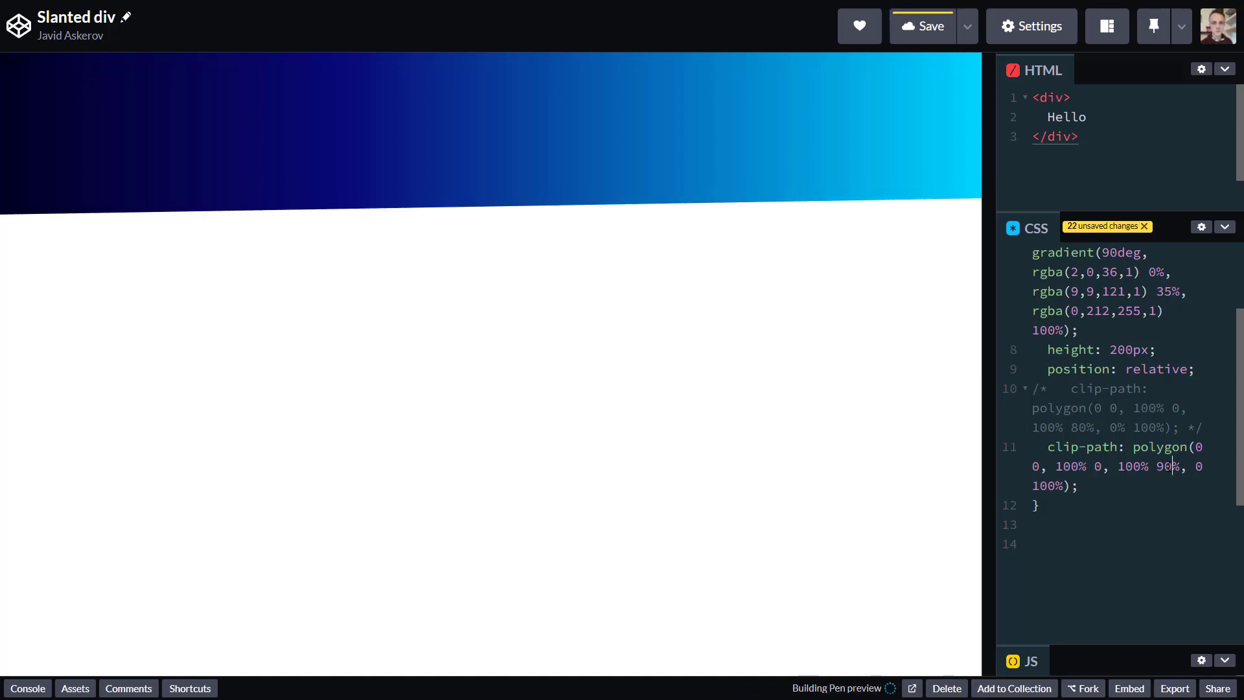
click(921, 26)
text(, )
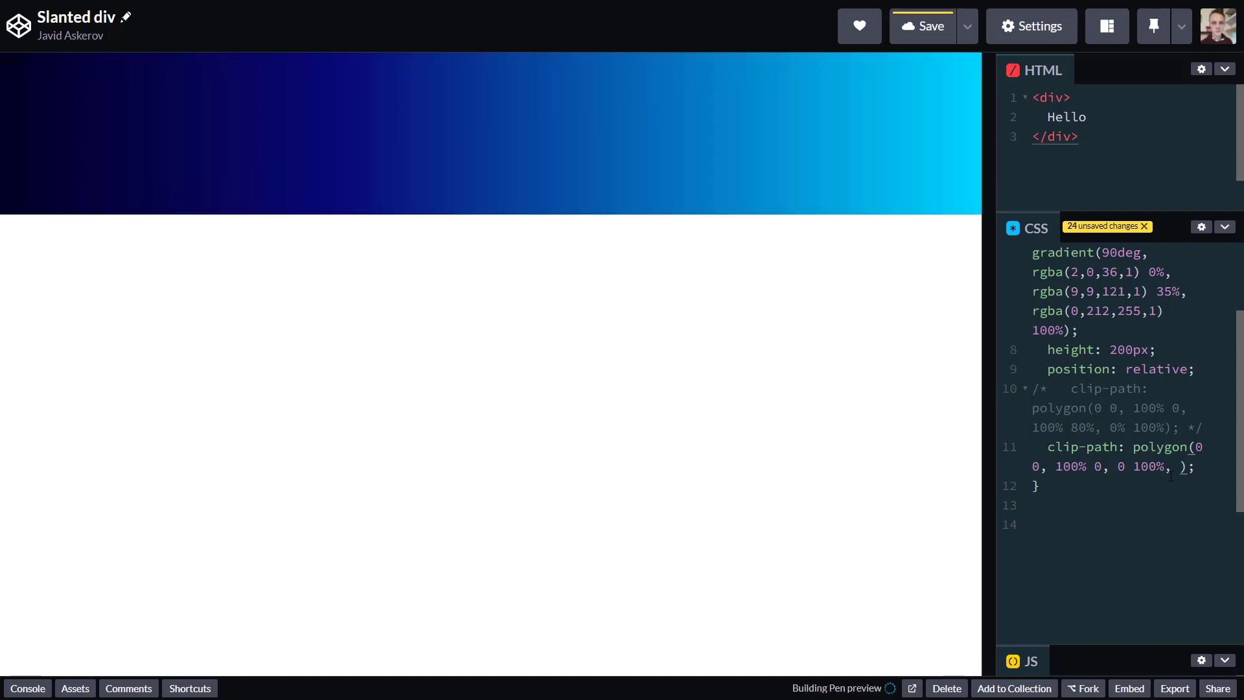
Step: Move 100% 90% after 0 100% to show how point order changes the clipped shape
text(100% 90%)
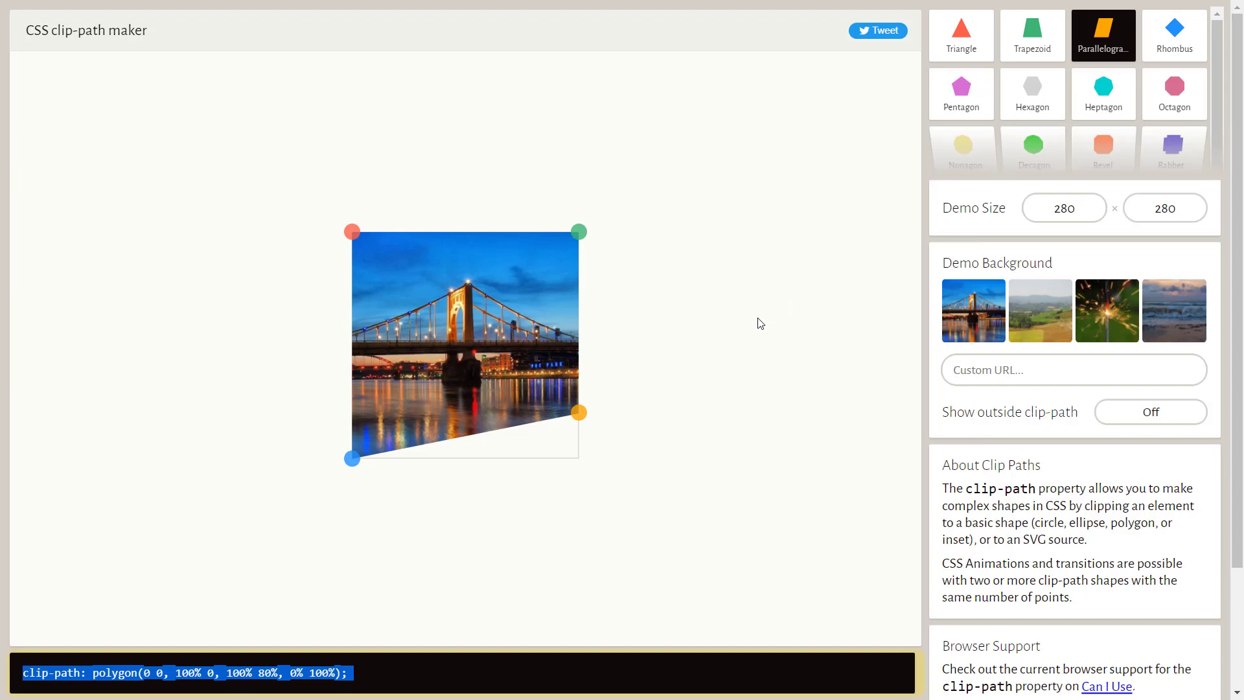
mouse_move(748, 328)
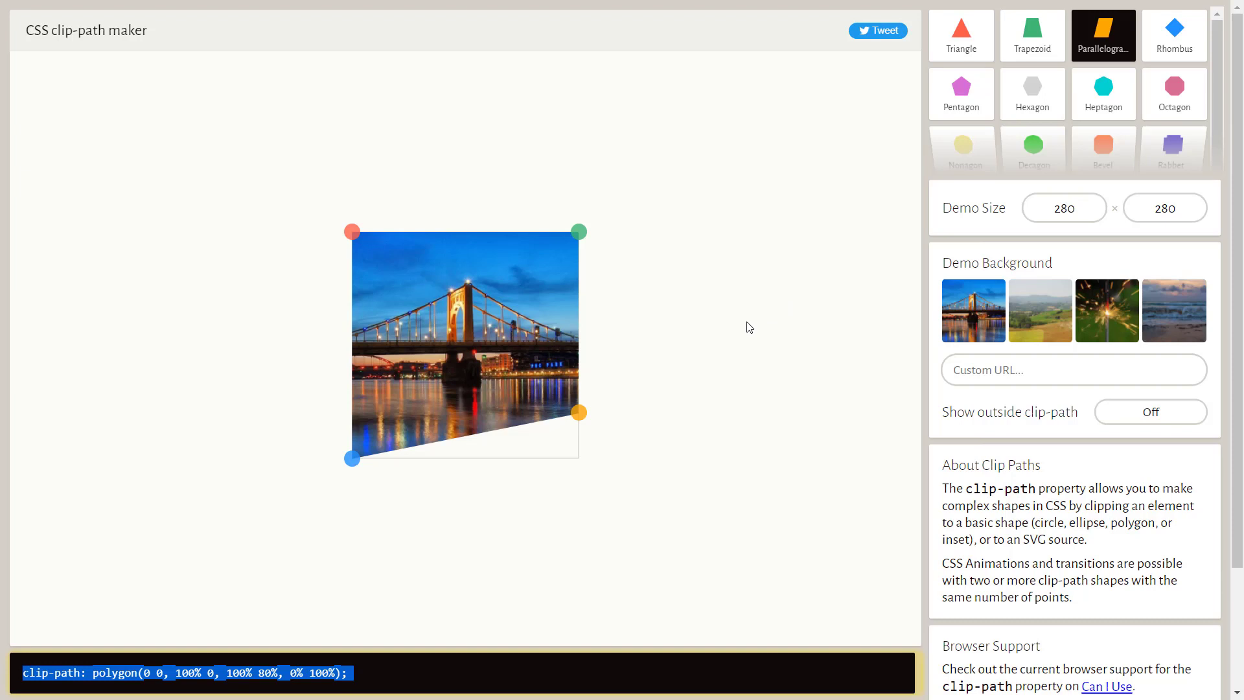
mouse_move(328, 244)
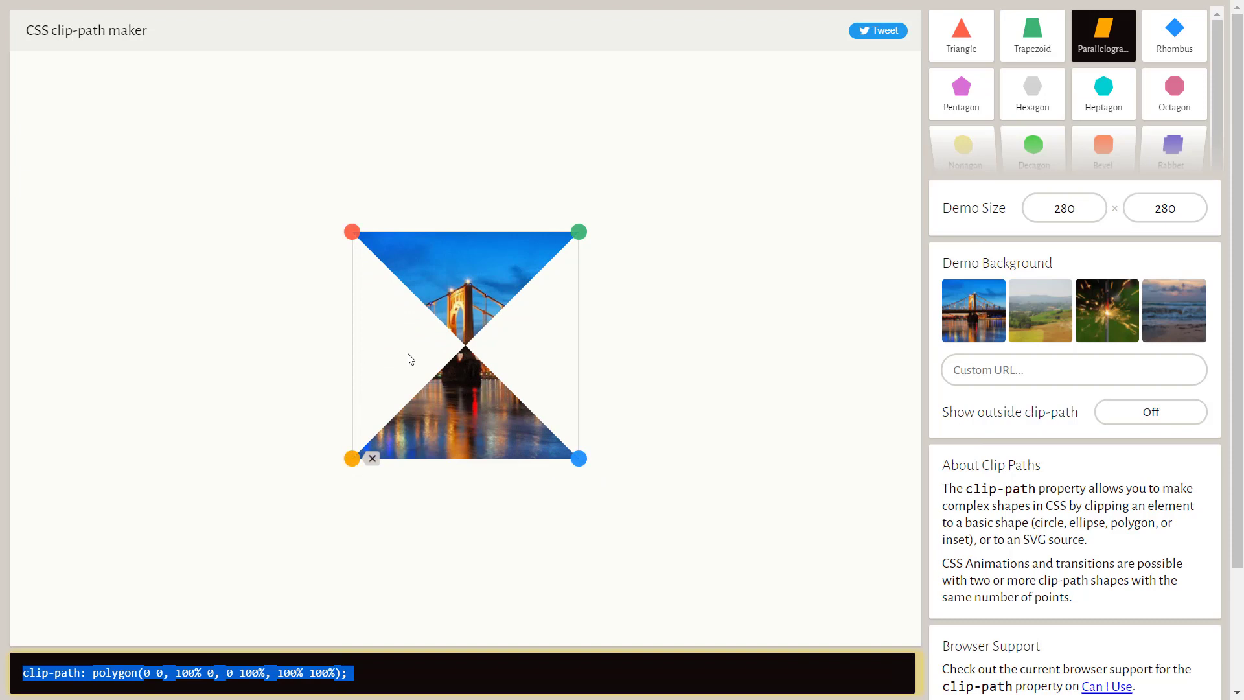
mouse_move(512, 413)
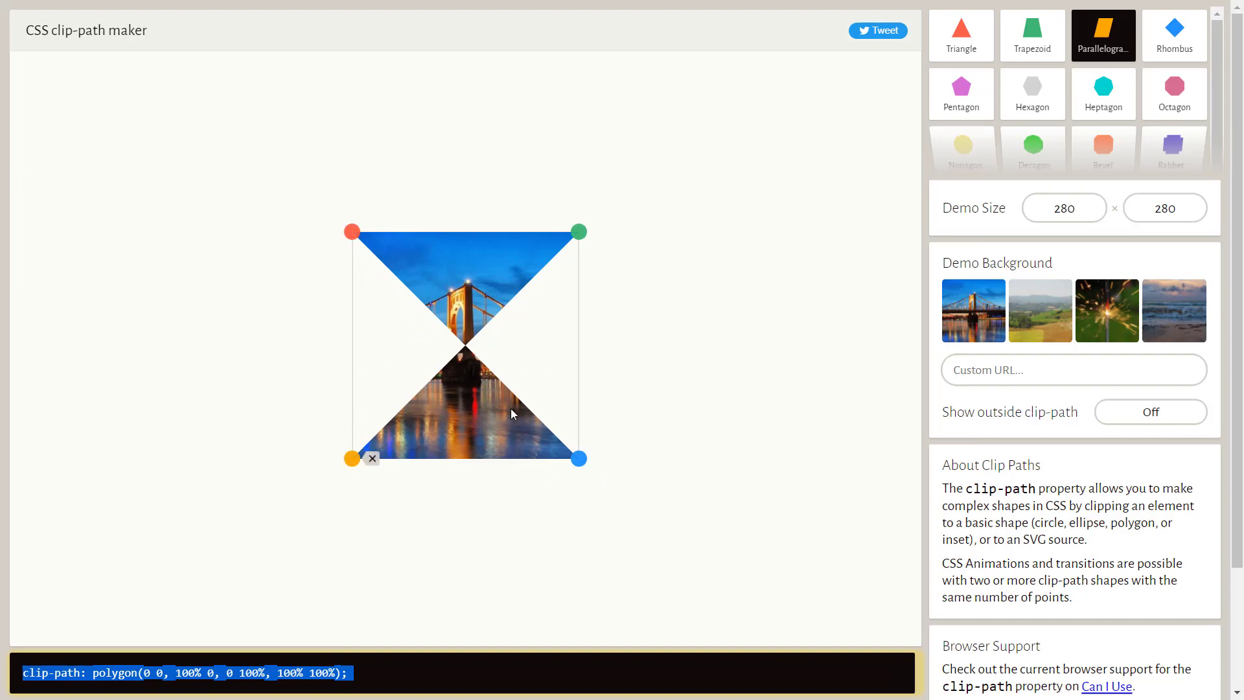
mouse_move(482, 411)
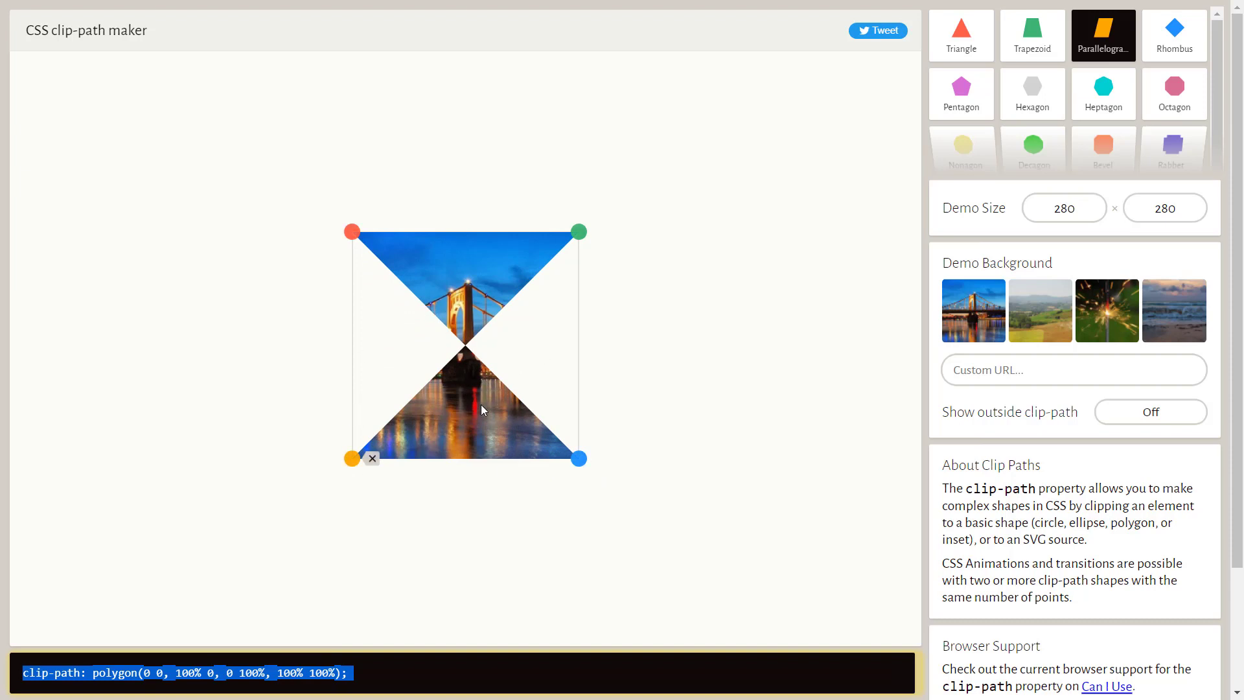
Step: Switch the clip-path maker demo to the Triangle preset, polygon(49% 0, 0% 100%, 100% 100%)
click(960, 35)
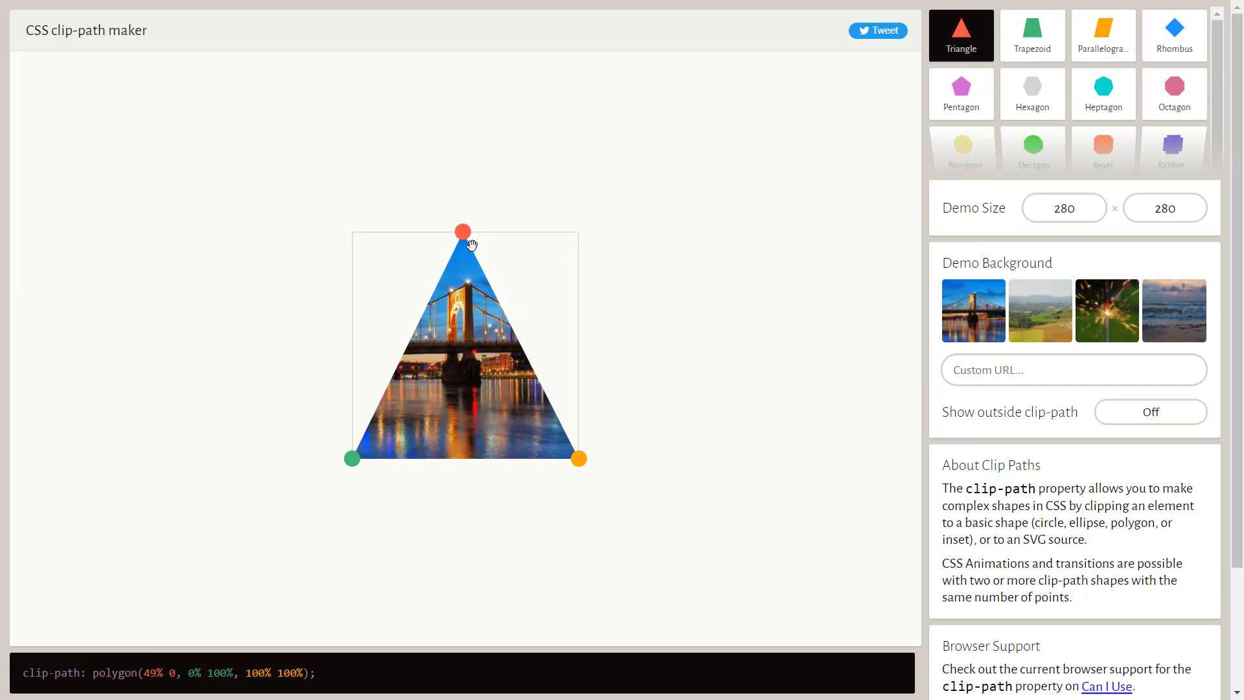